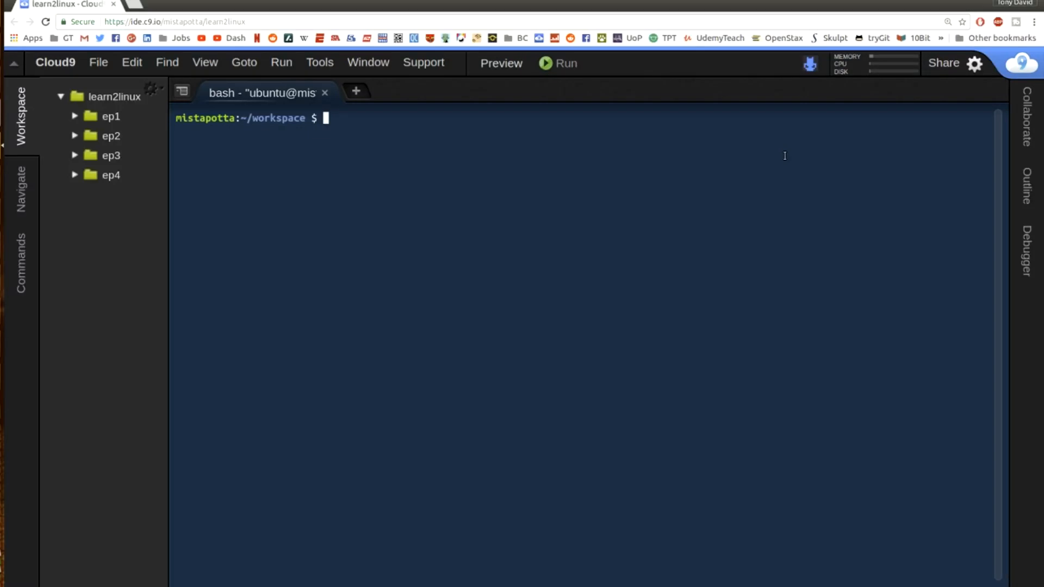
Clear the partial vi command and change directory into the ep4 folder.
type("vi")
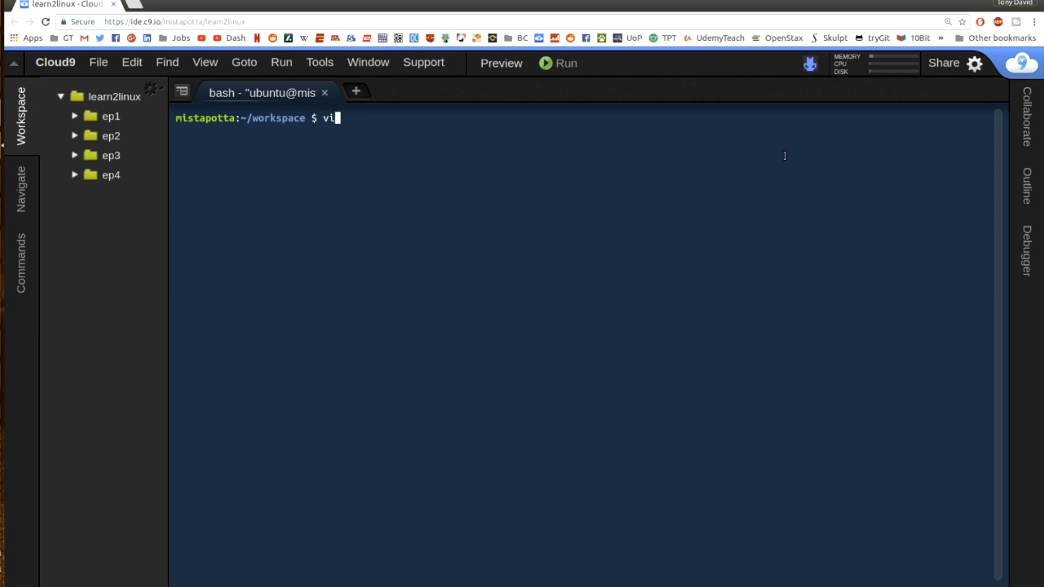
type("m")
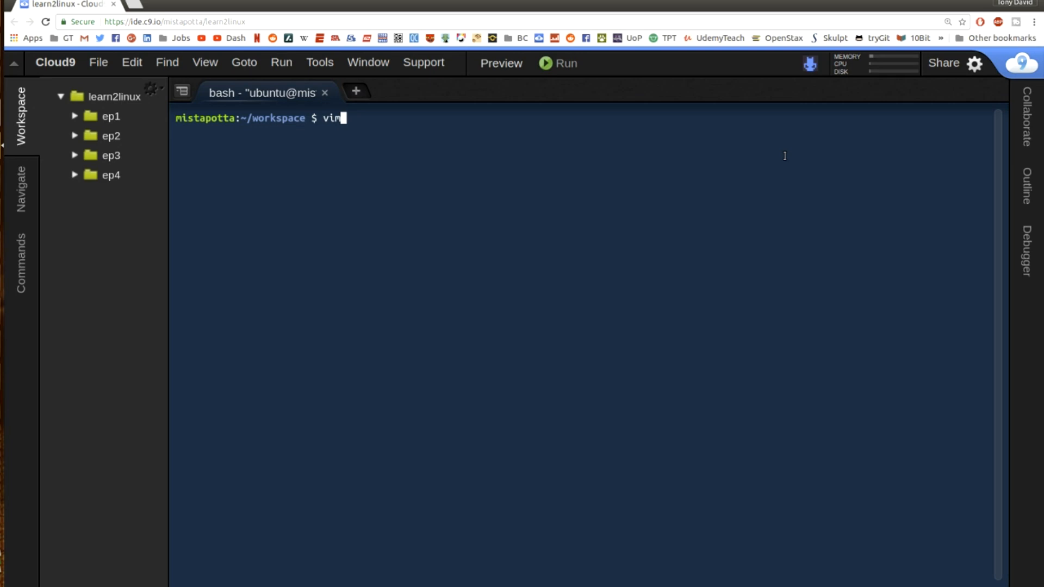
key("BackSpace")
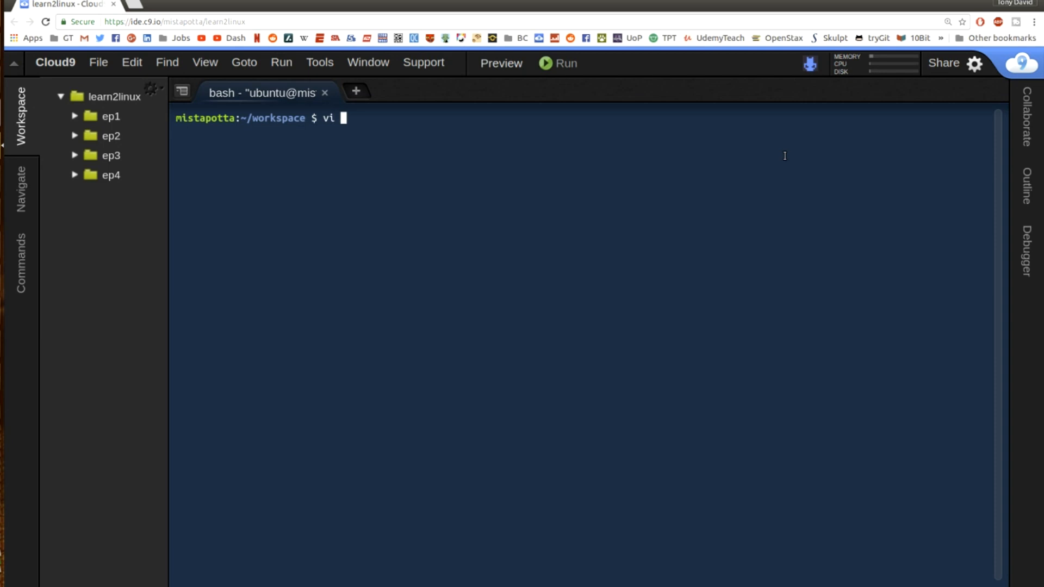
type("l")
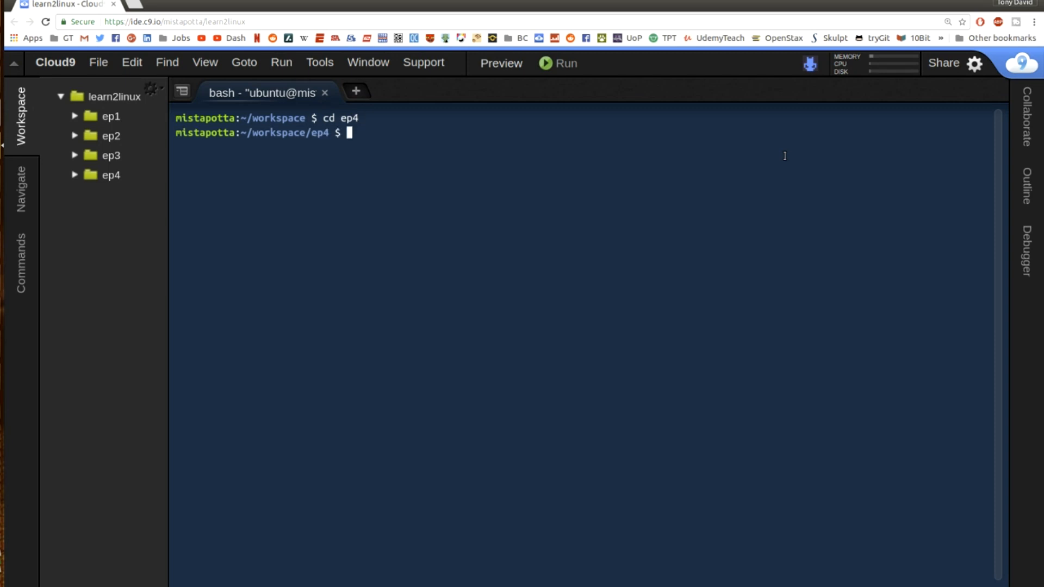
Open lotsOfLines.txt in vi and quit straight away with :q.
type("vi lotsOfLines.txt")
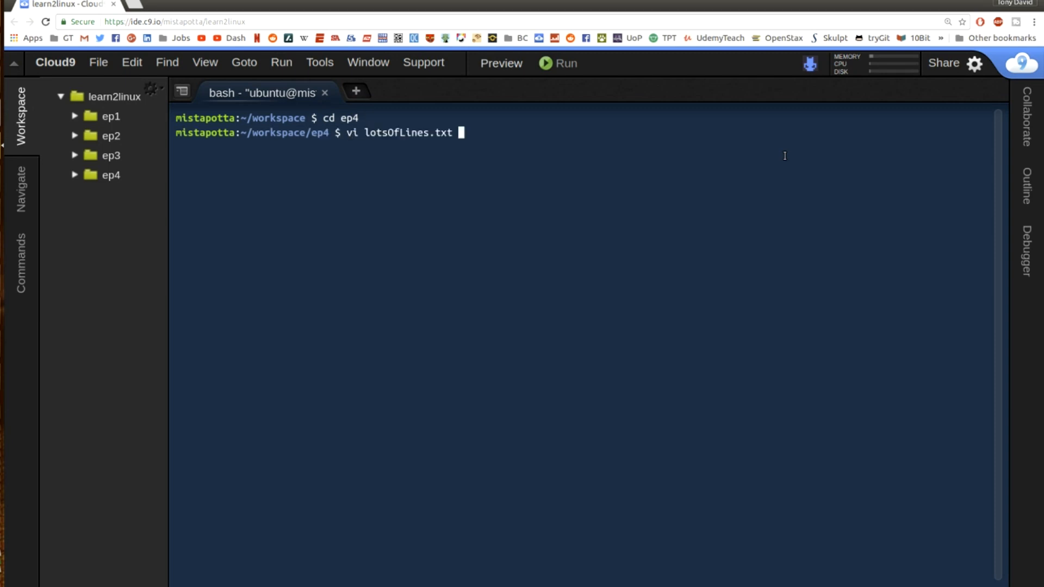
key("Return")
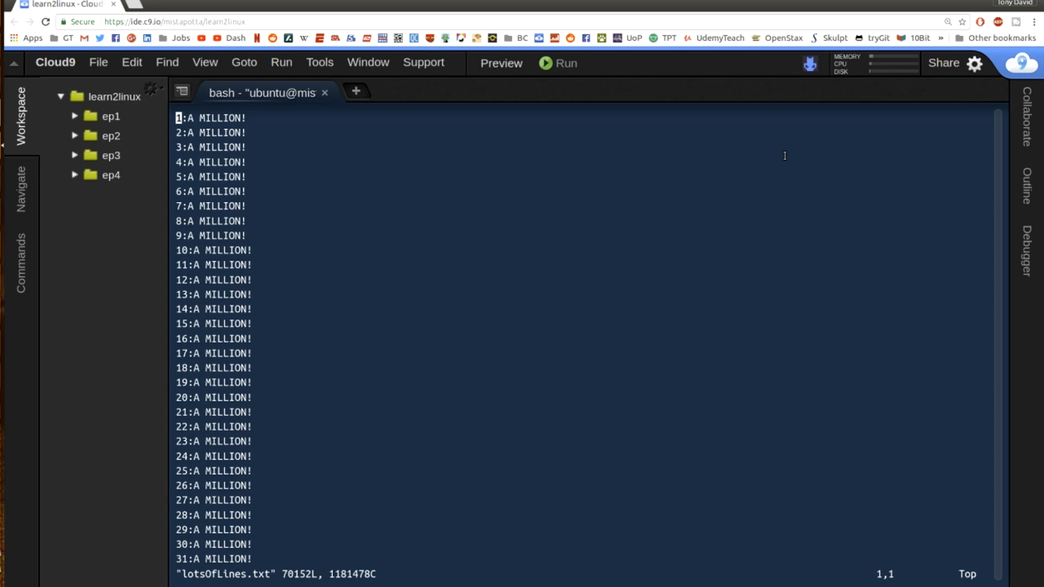
mouse_move(326, 570)
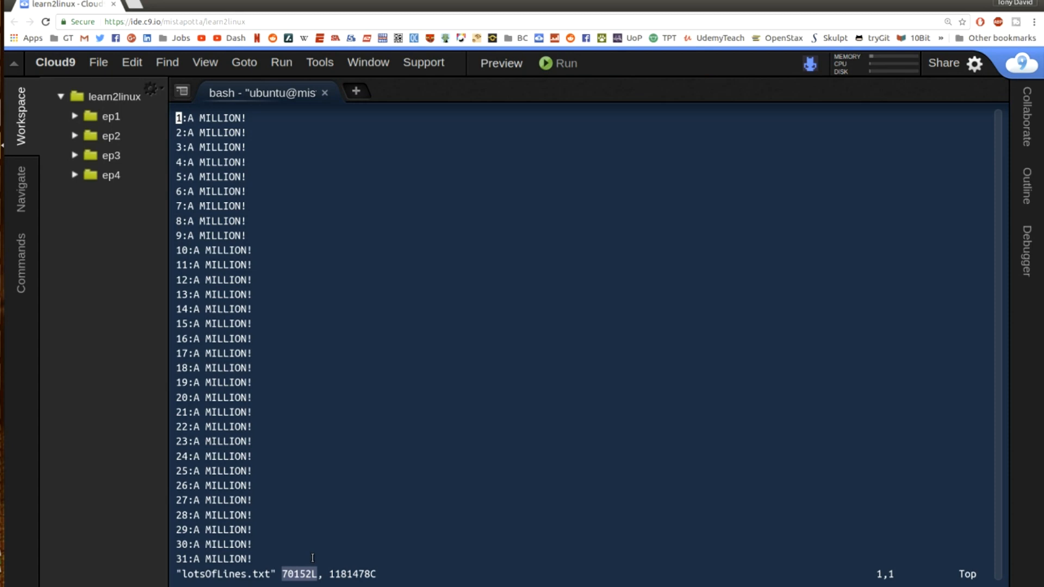
mouse_move(238, 234)
type(":")
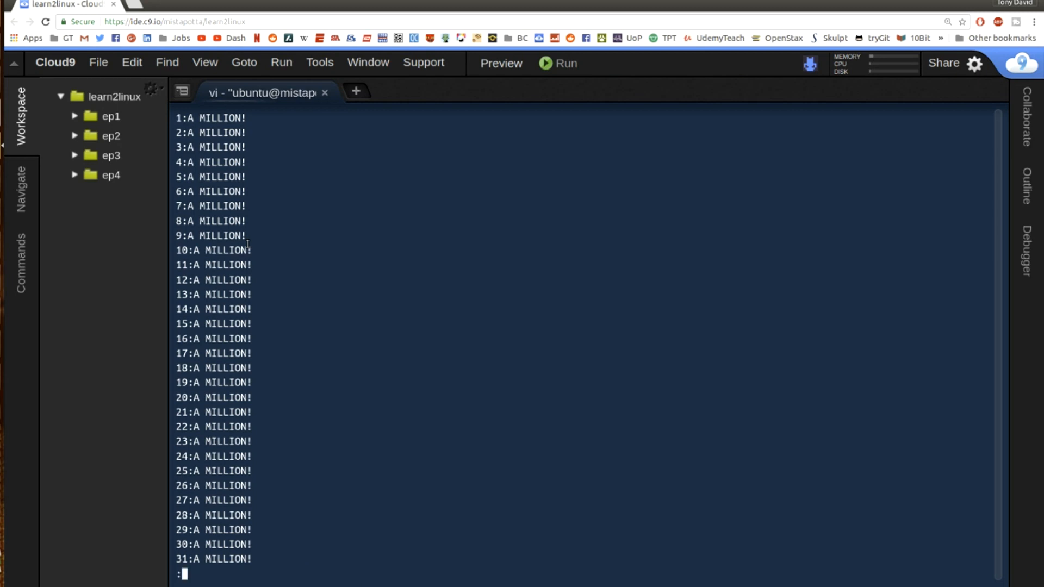
type("q")
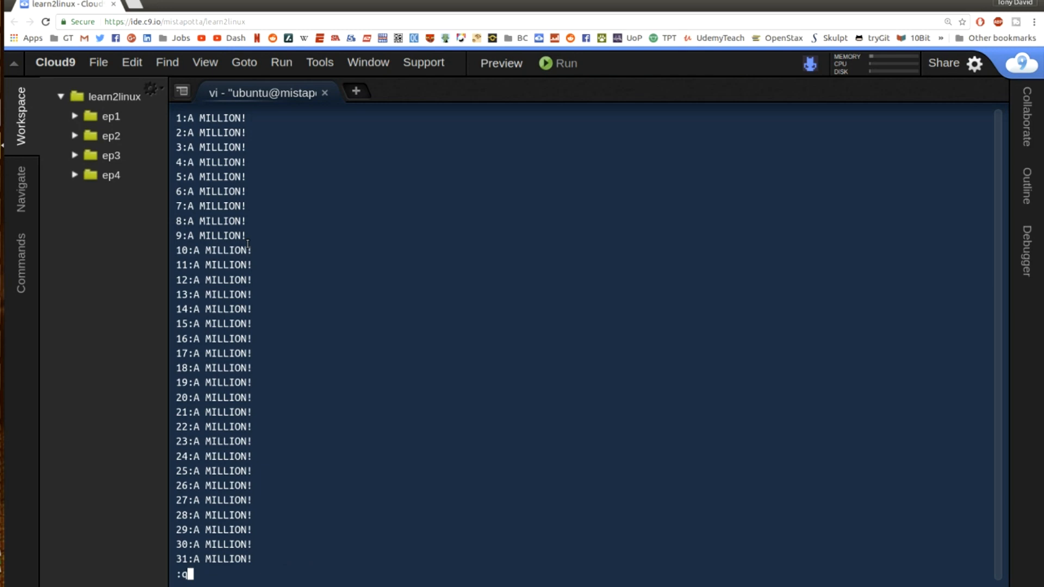
key("Return")
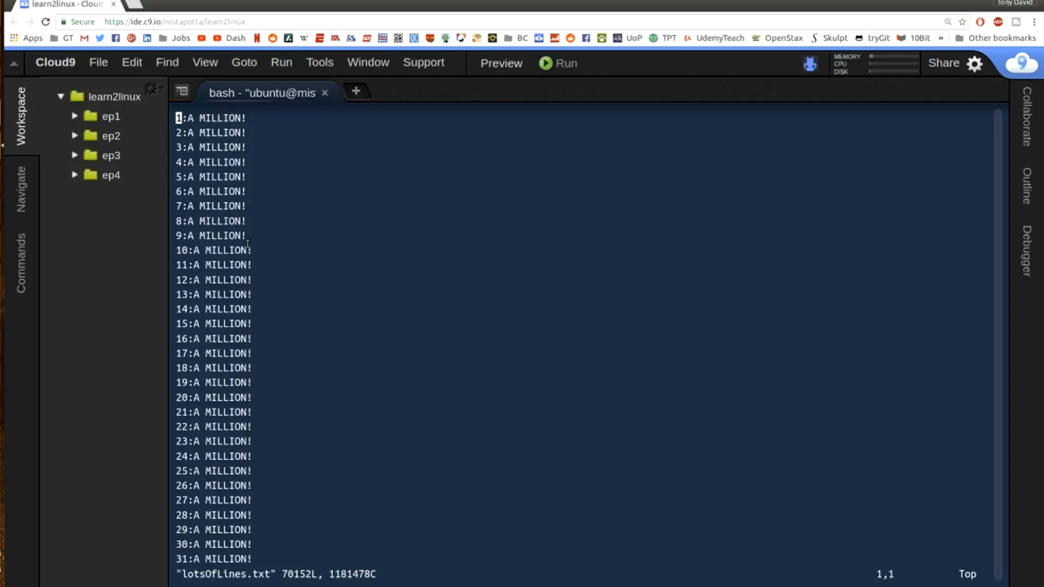
Scribble junk text on line 1, hit the E37 unsaved-changes error on :q, then discard it with :q!
type("sdfasdfasdfasdf:")
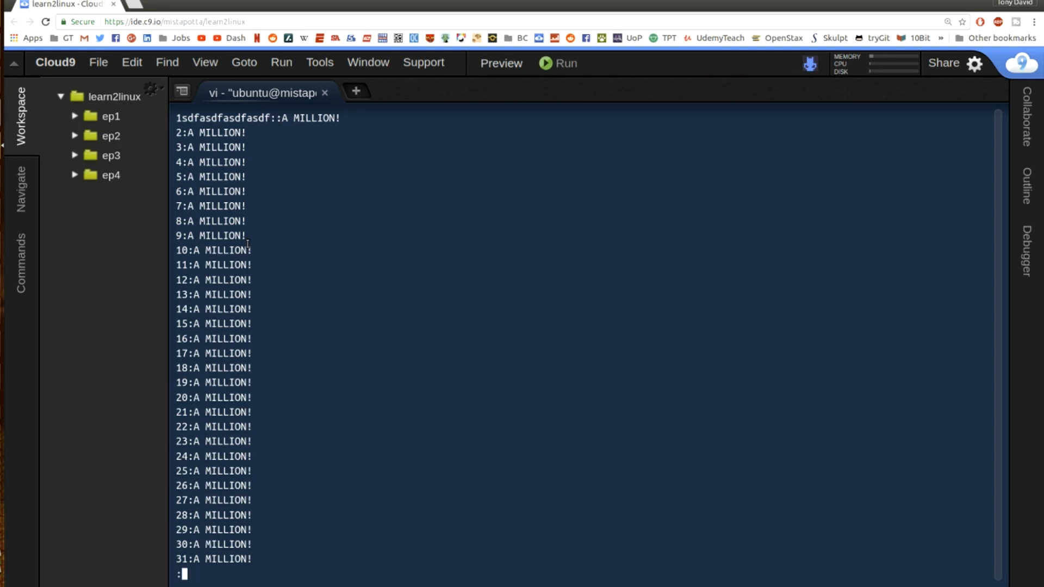
type("q")
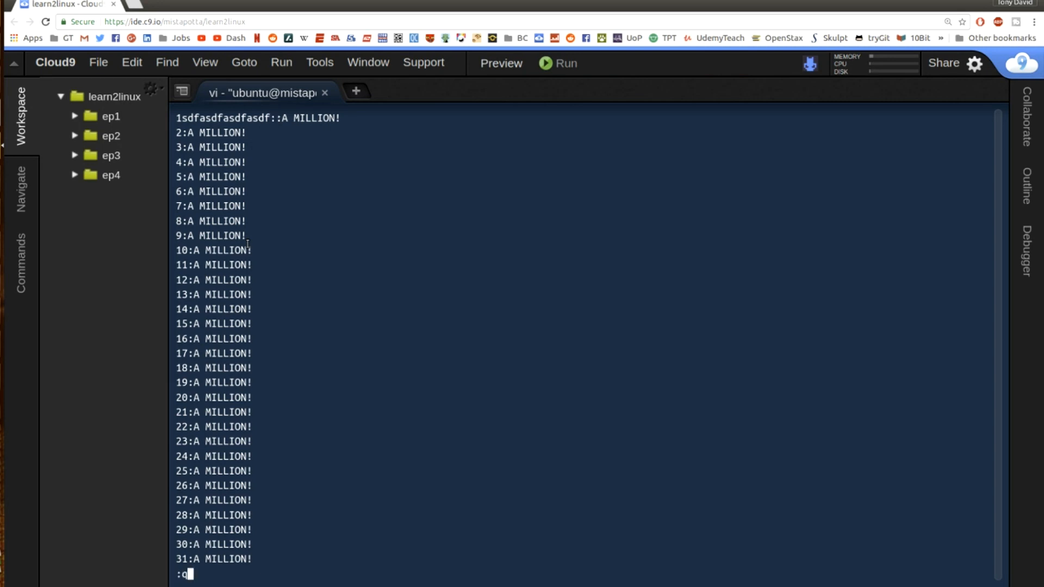
key("Return")
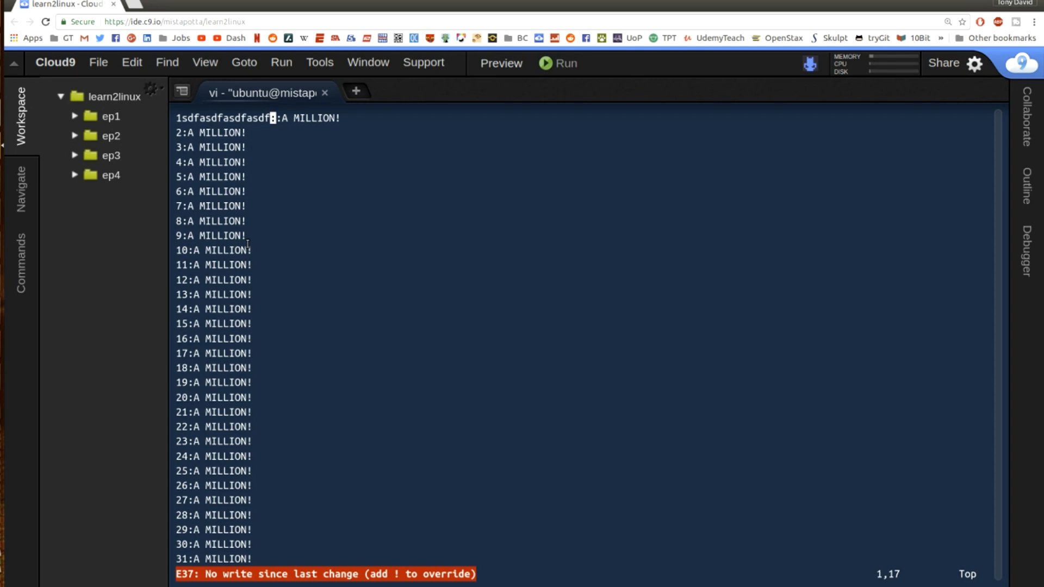
type(":q")
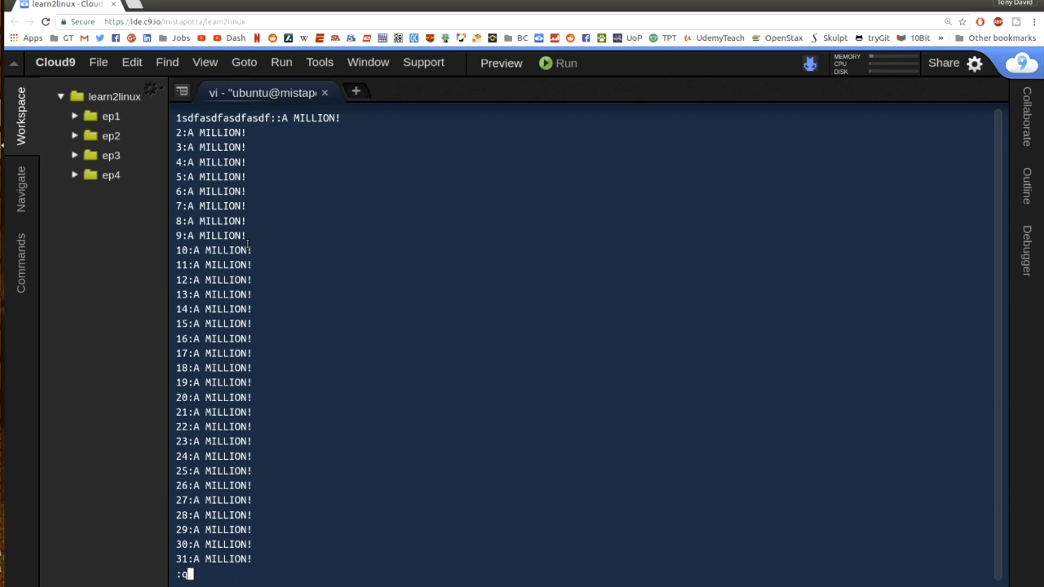
type("!")
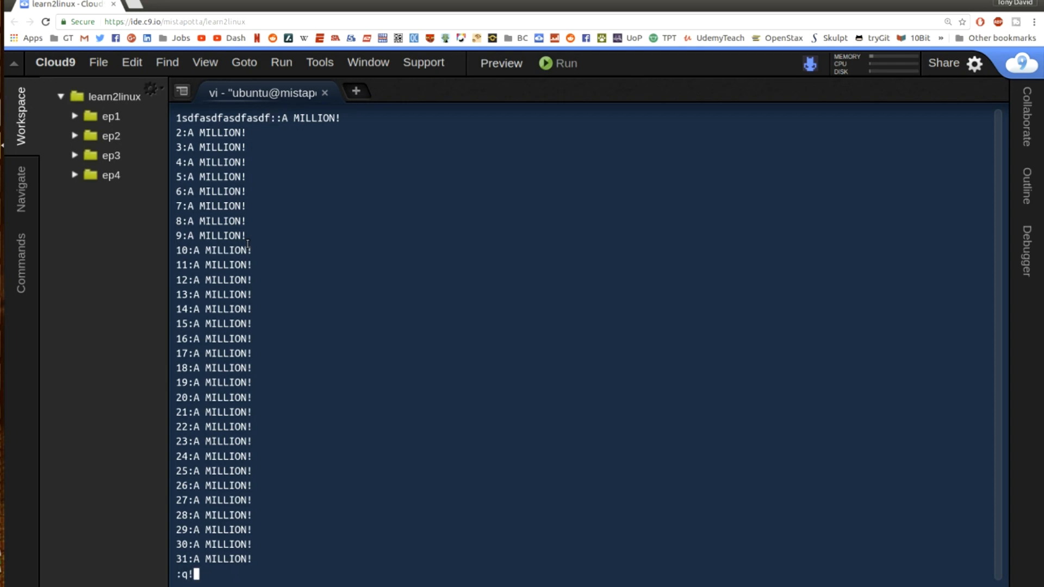
key("Return")
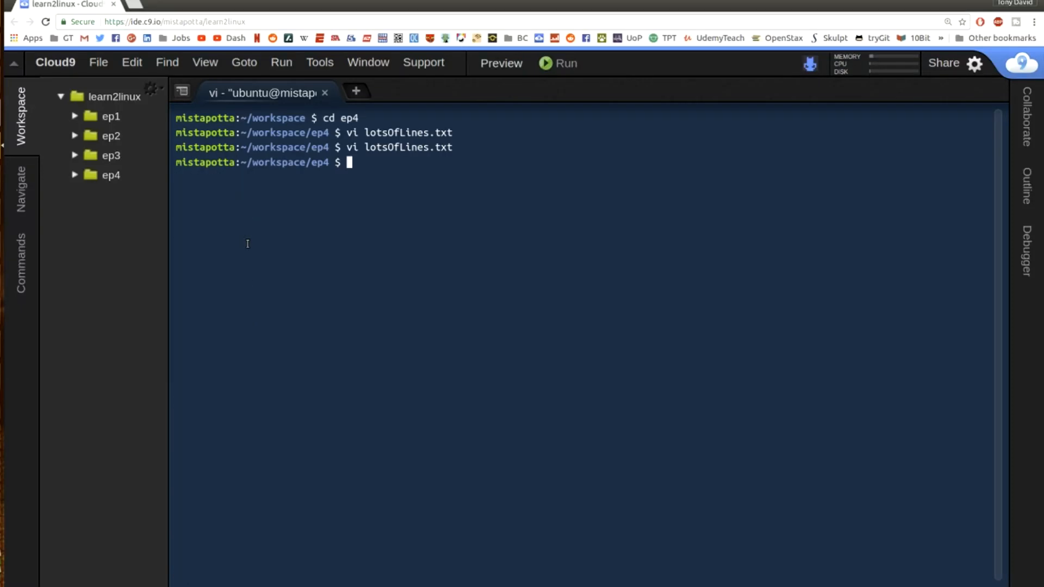
type("vi")
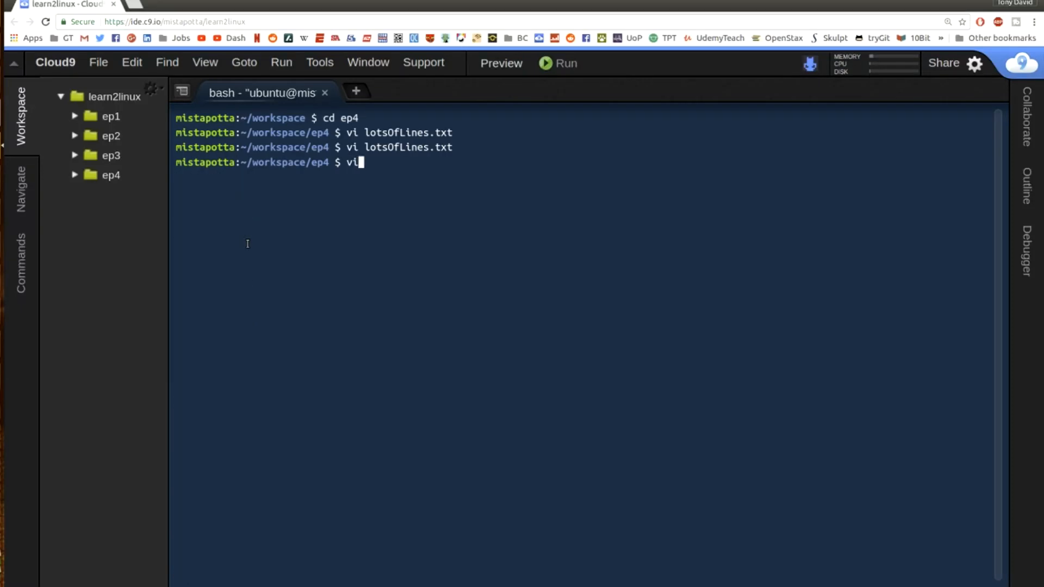
Reopen lotsOfLines.txt in vi and write it to disk with :w while staying in the editor.
key("Return")
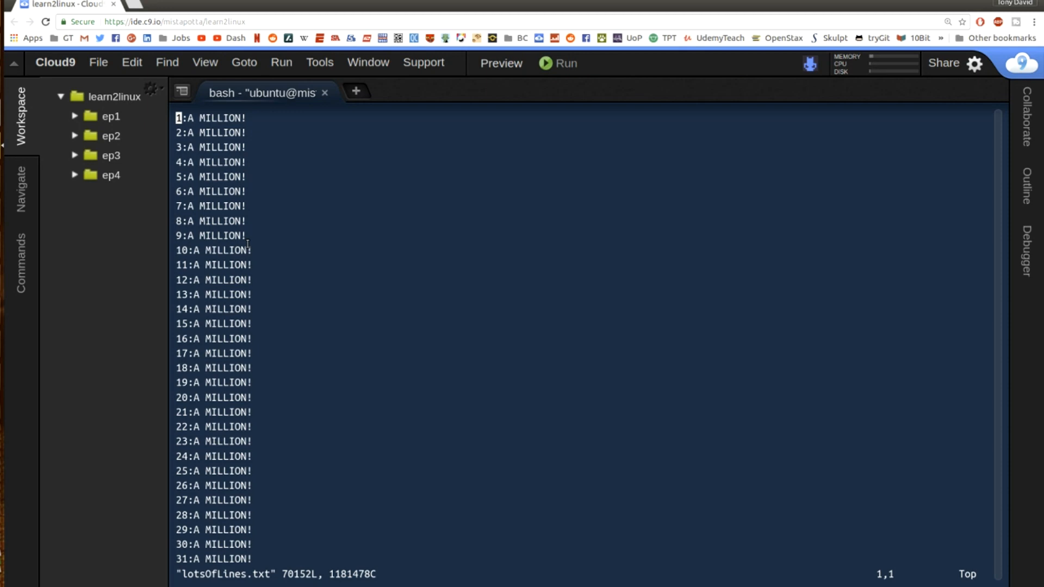
type(":")
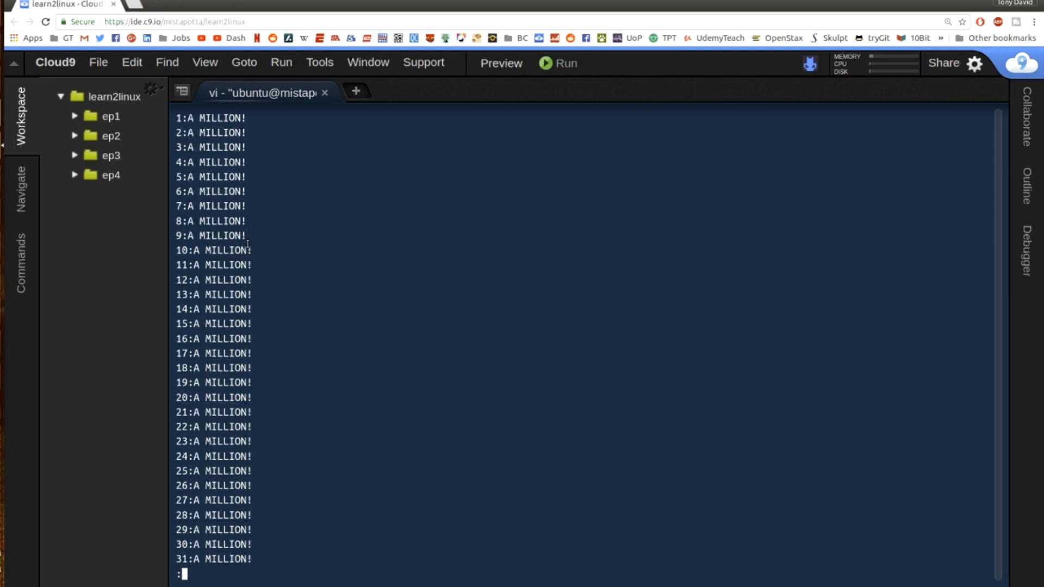
type("w")
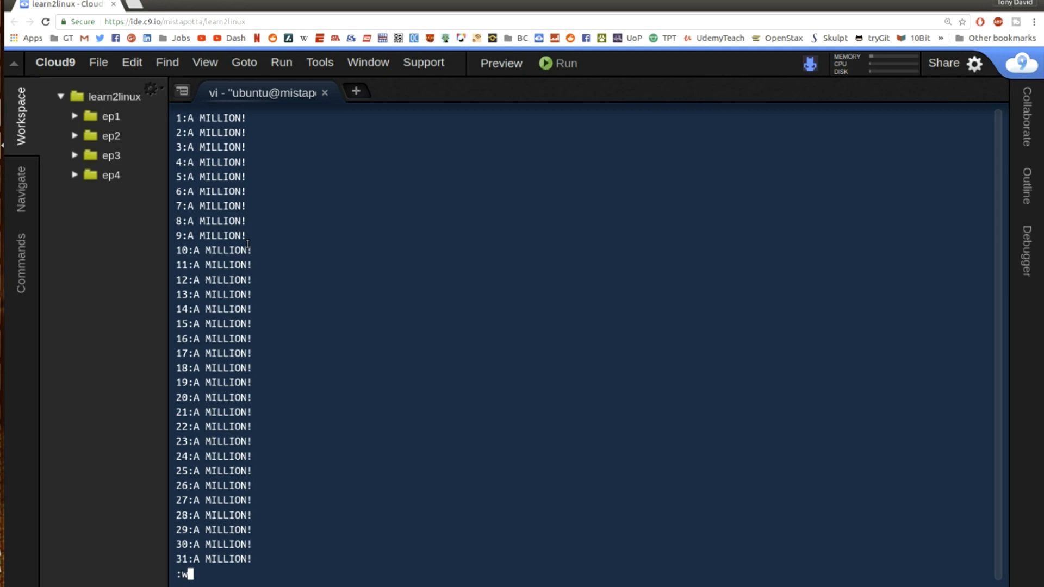
key("Return")
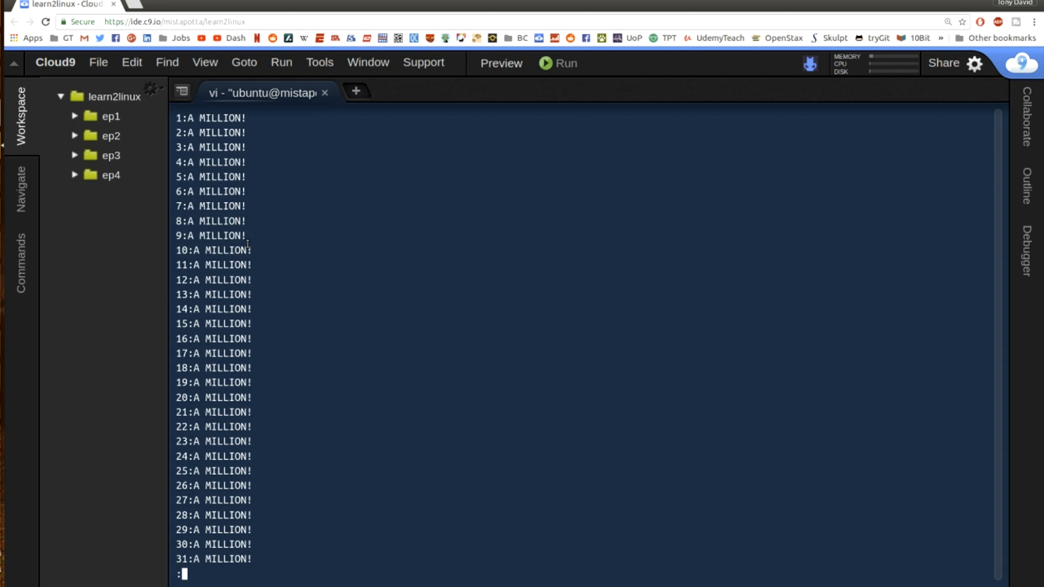
Save and exit with :wq, then run ls -l to show the file's size and timestamp.
type("wq")
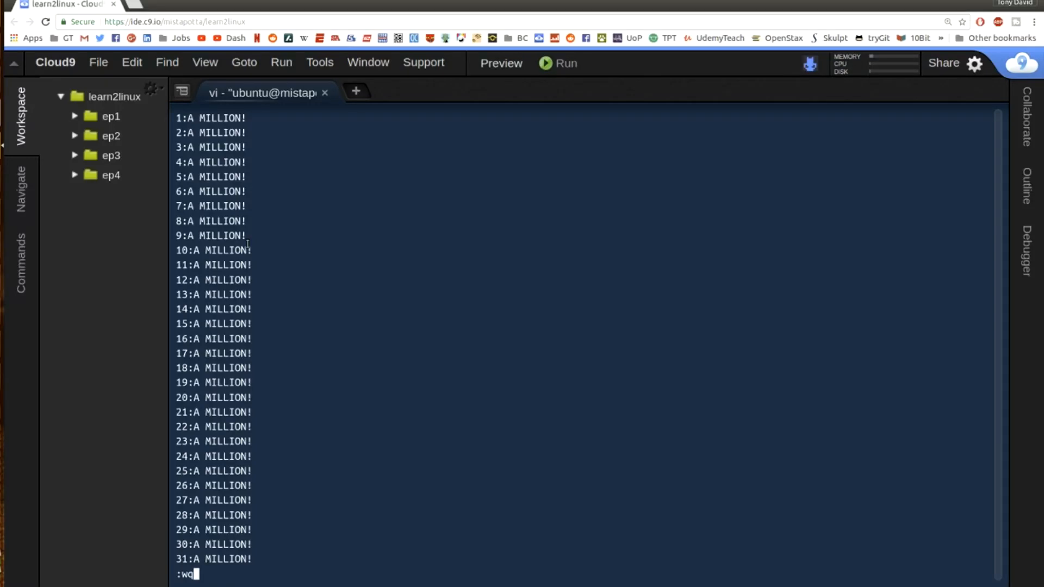
key("Return")
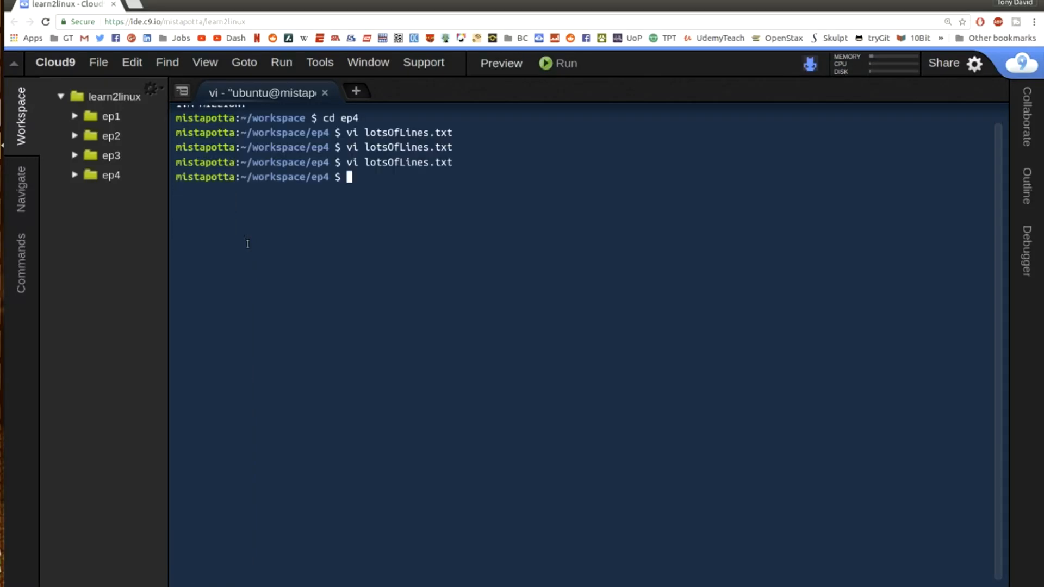
type("ls -l")
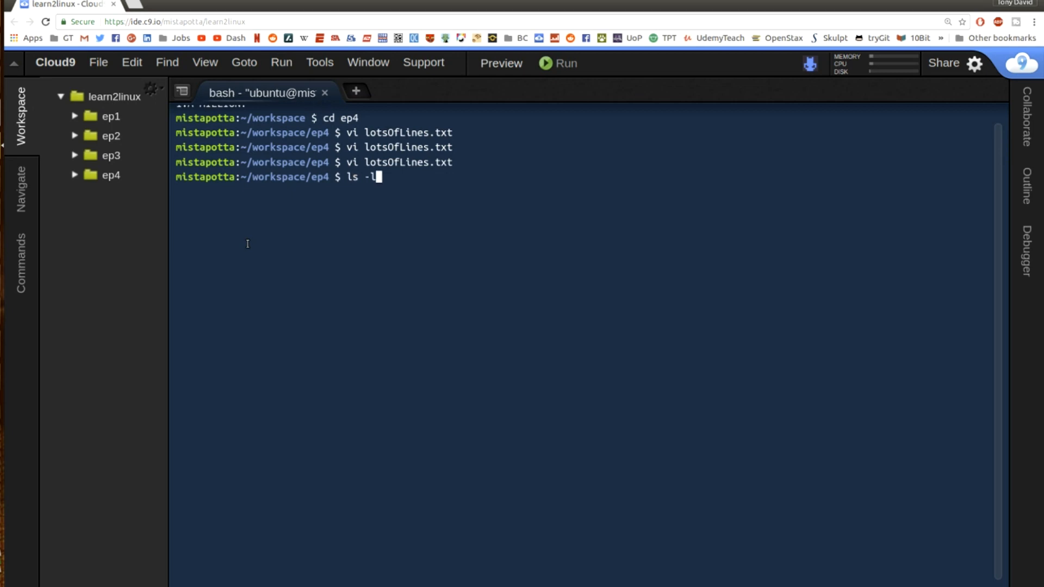
key("Return")
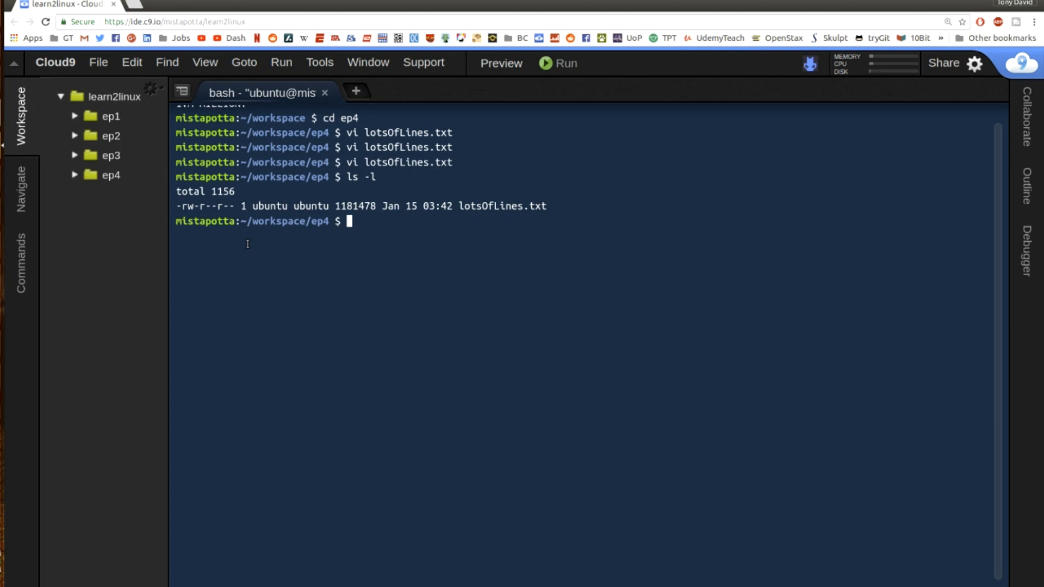
mouse_move(503, 56)
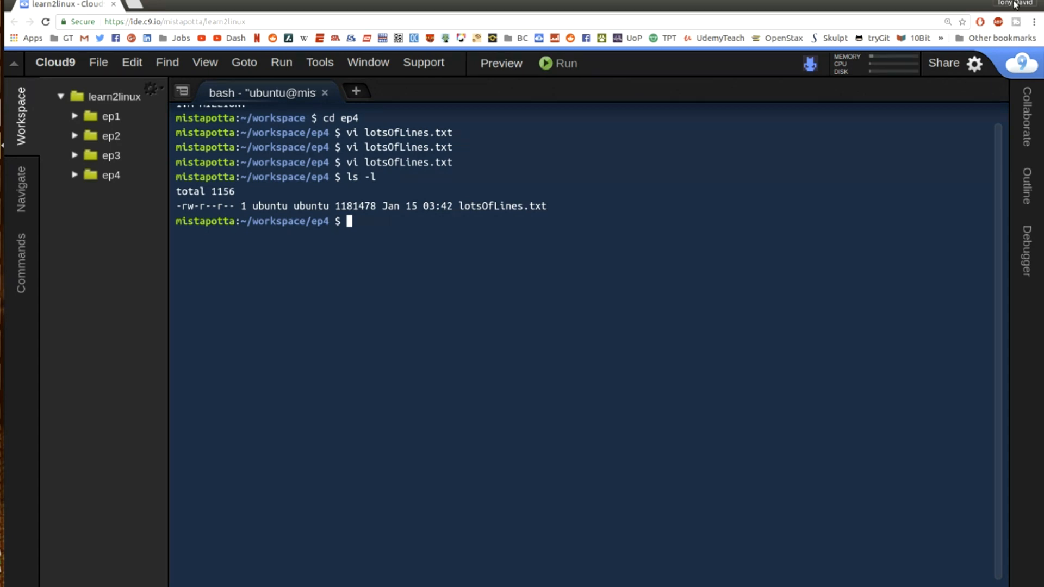
mouse_move(655, 264)
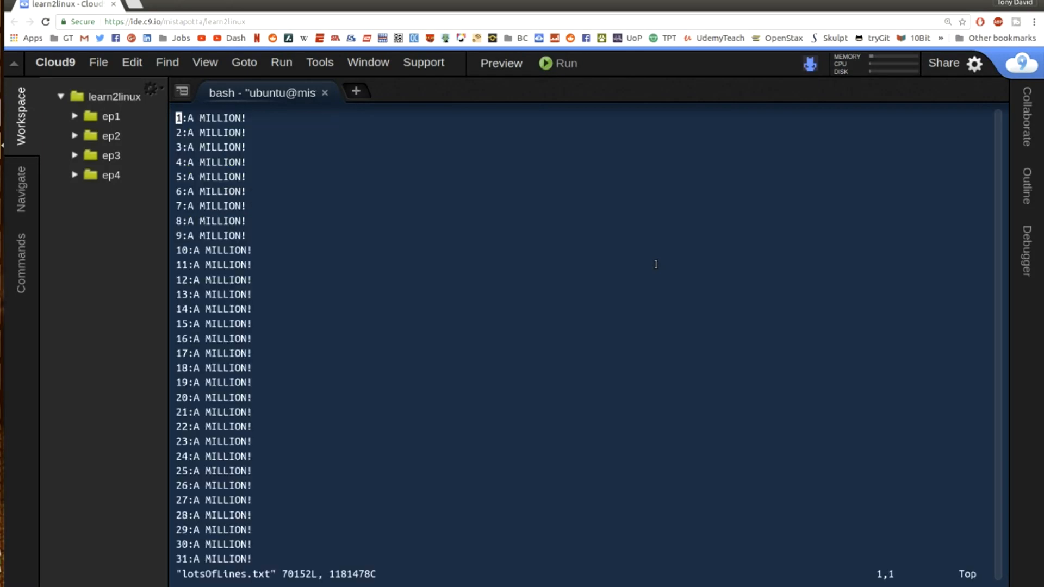
type(":Q")
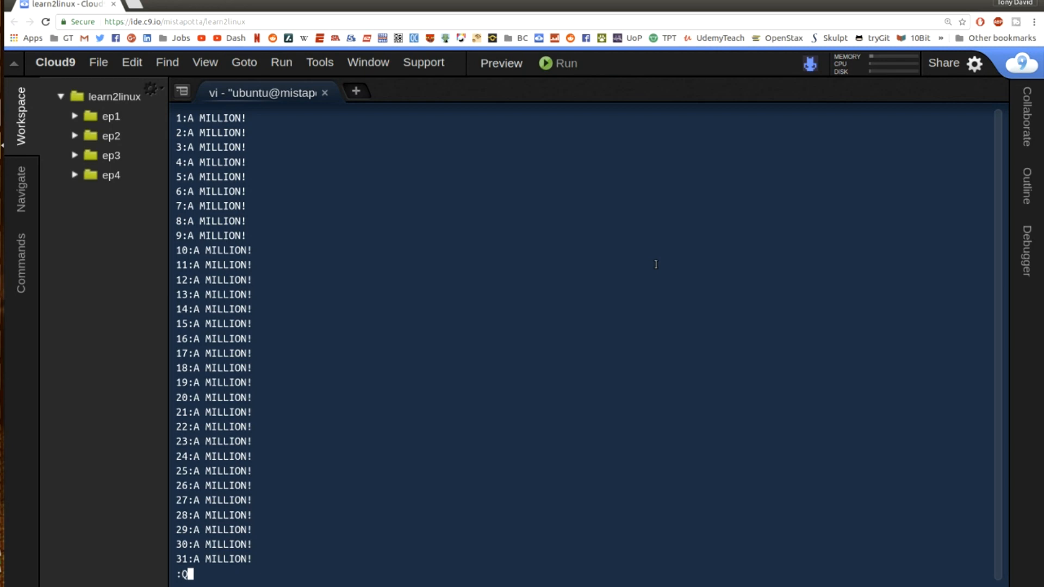
type("q!")
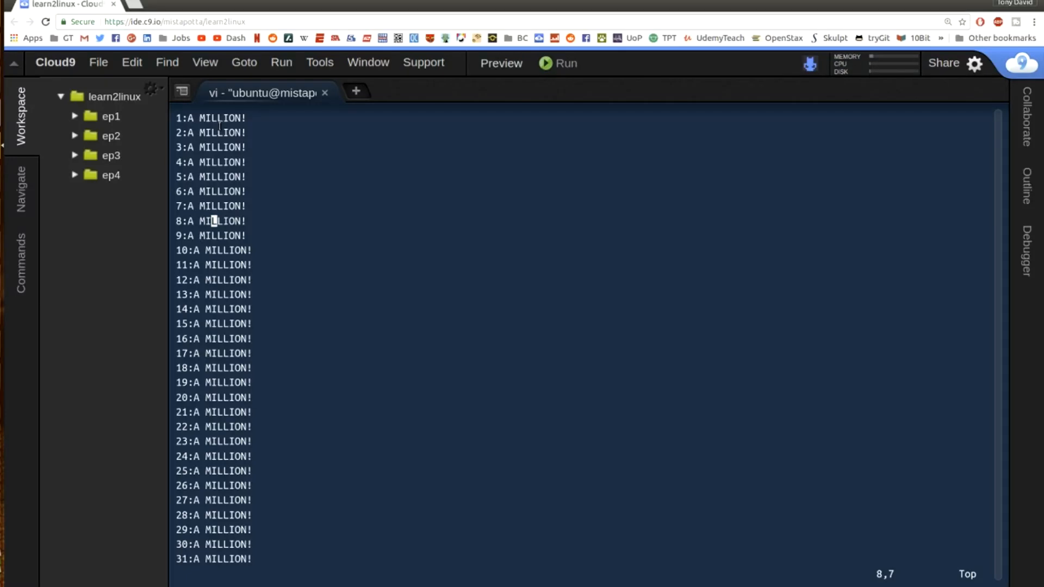
key("i")
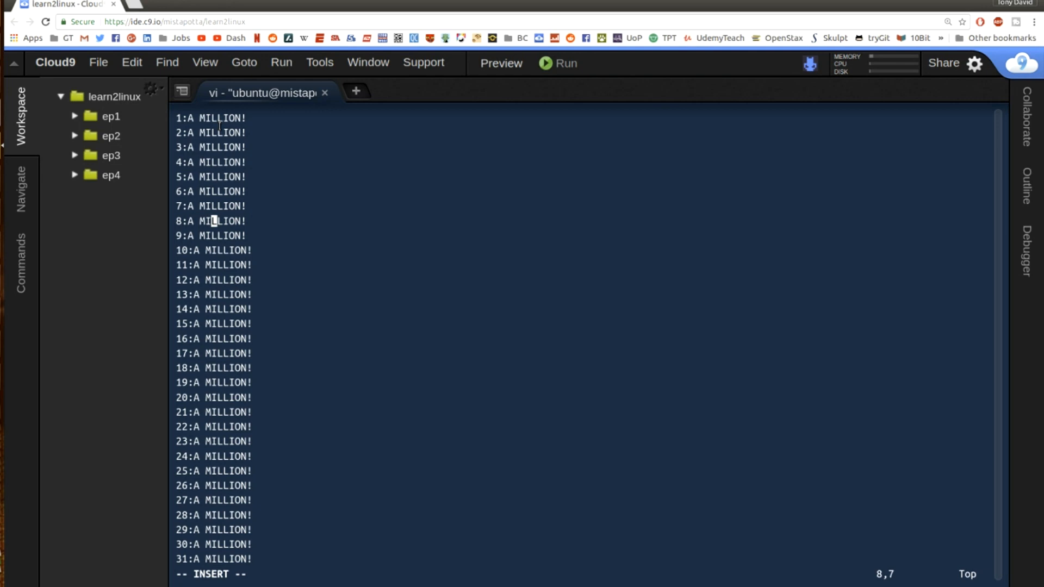
type("lllll")
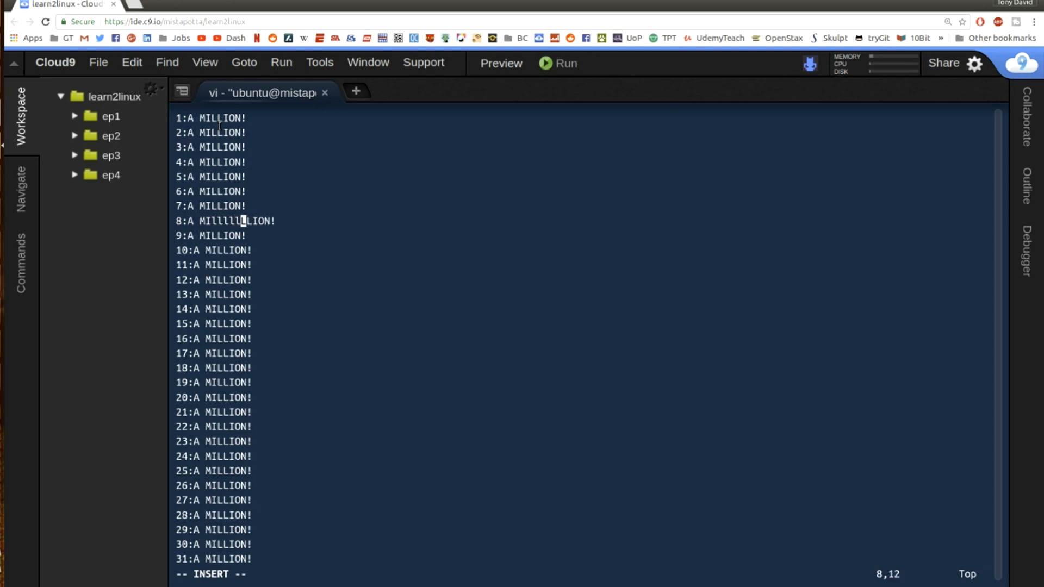
key("Backspace")
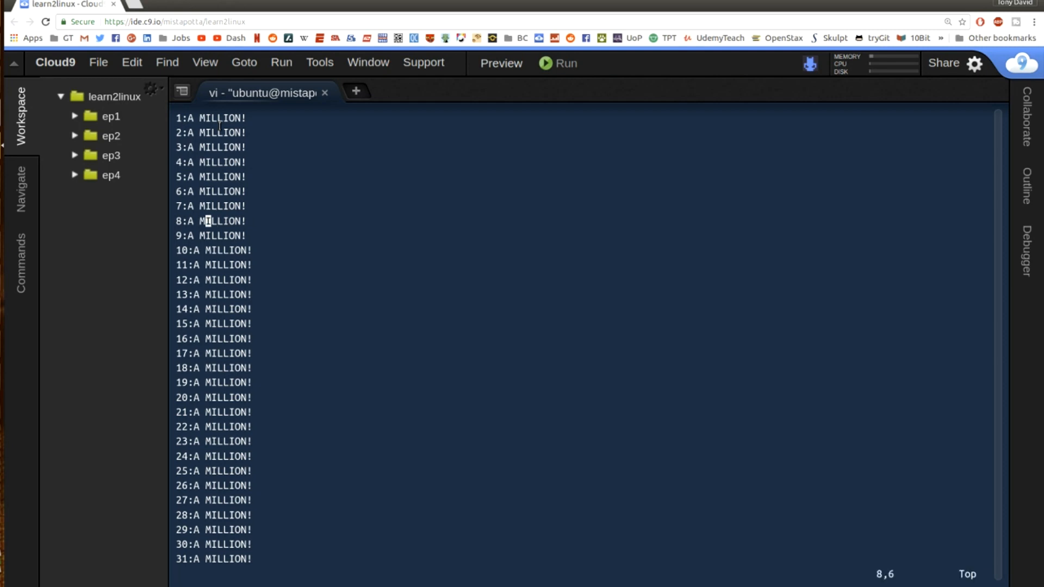
key("i")
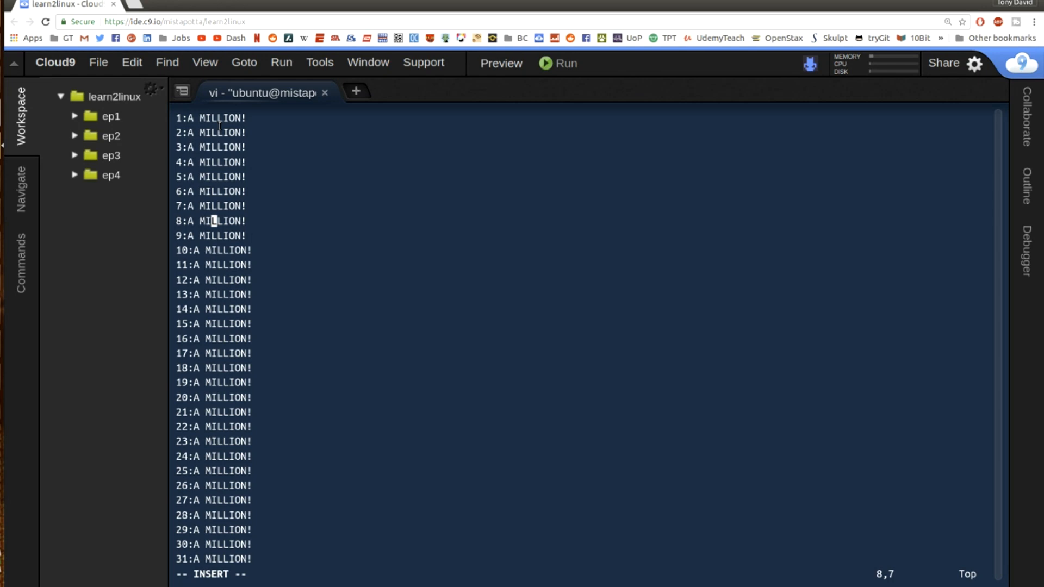
key("Left")
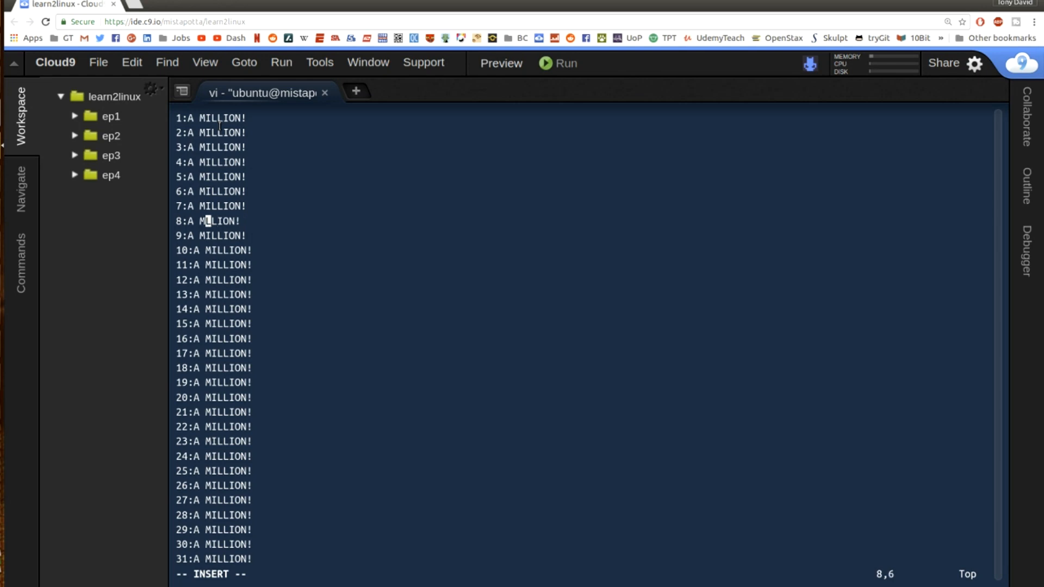
key("Right")
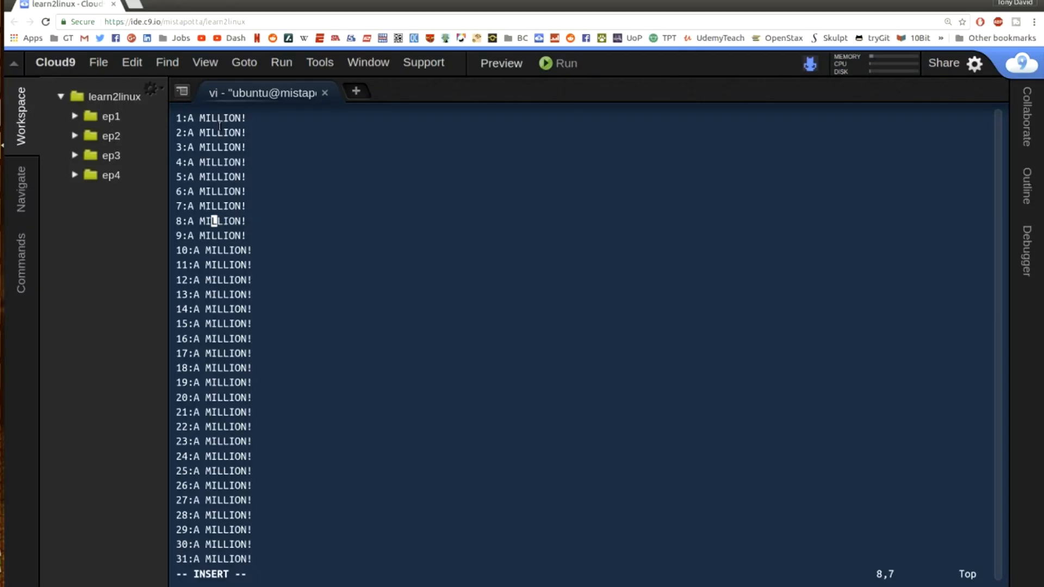
key("Escape")
type(":")
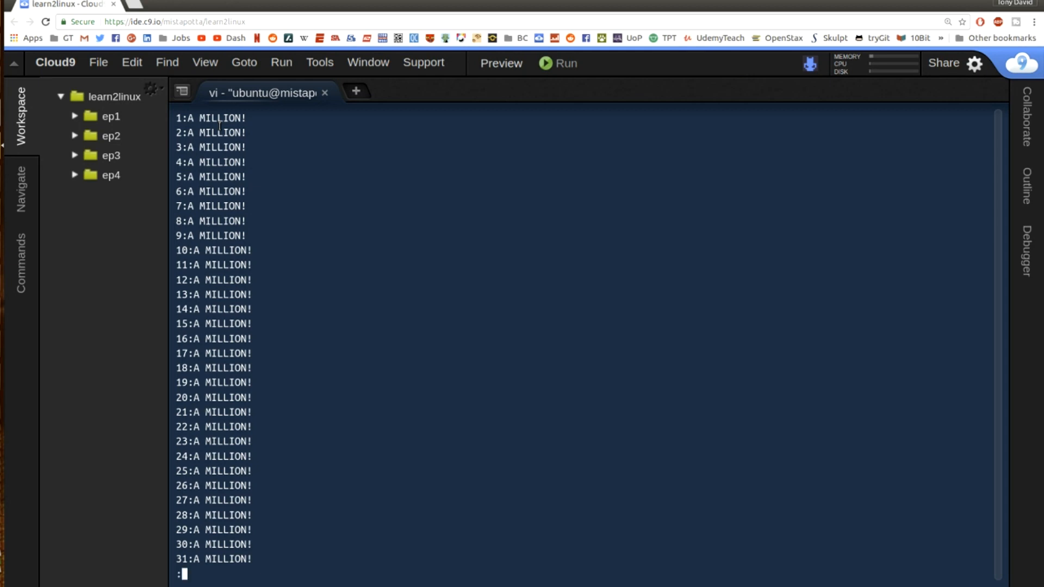
key("i")
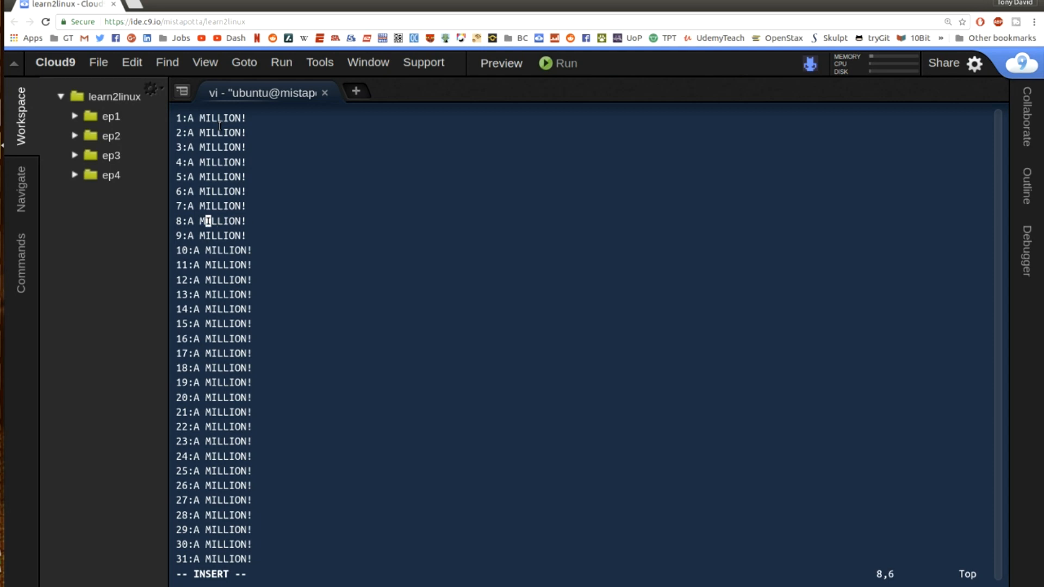
key("Escape")
type(":")
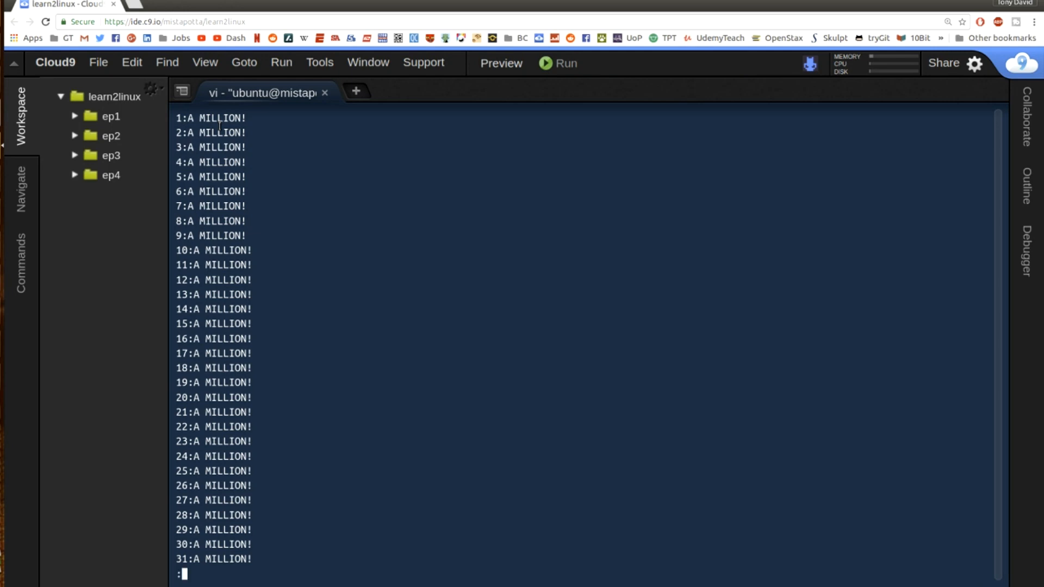
Search forward for 7, 777 and 3, jumping past lines 2777, 6777 and 7776 to land on line 33369.
type("/7")
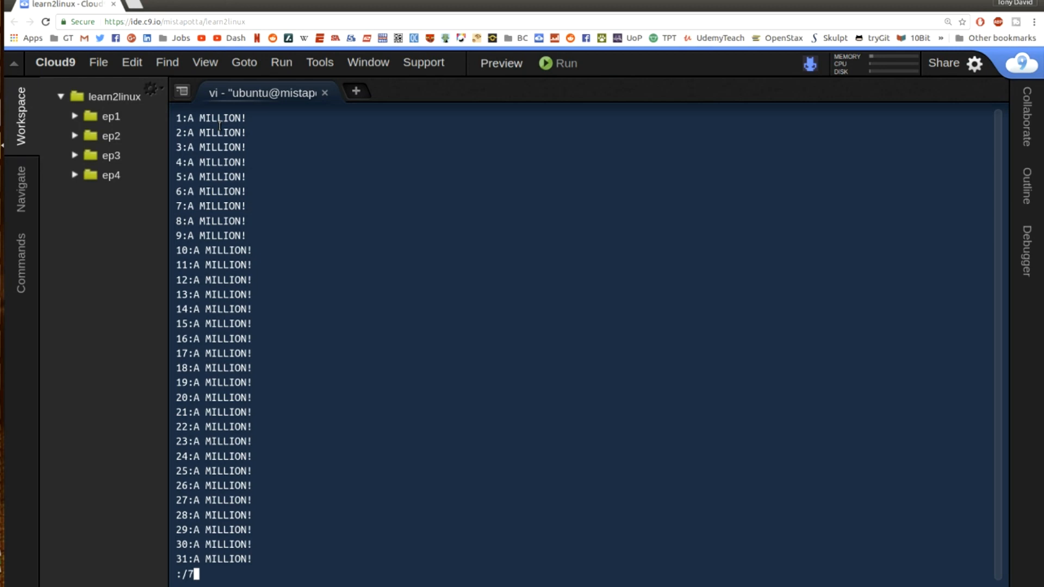
key("Return")
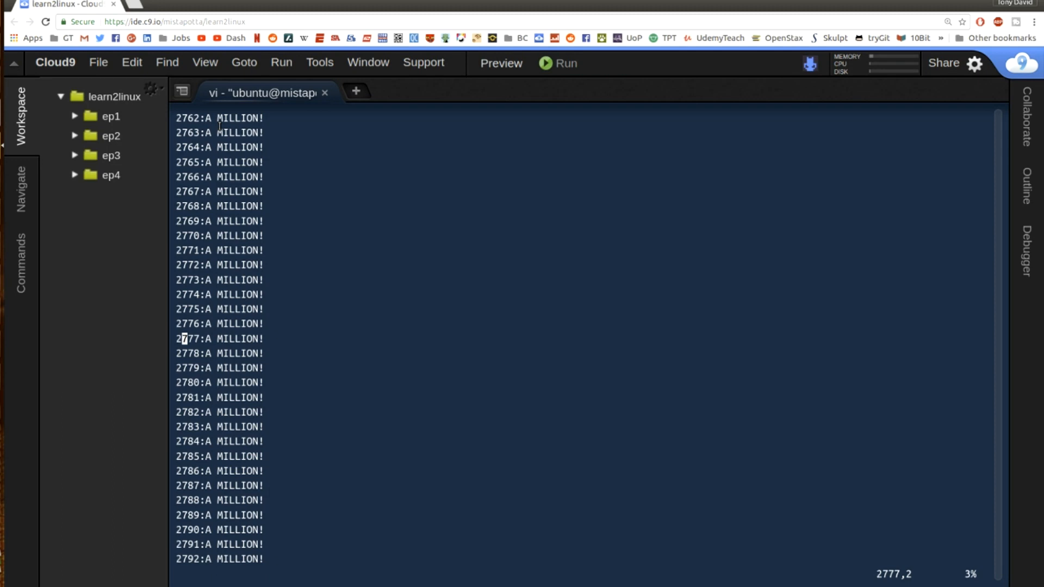
scroll("down", 3)
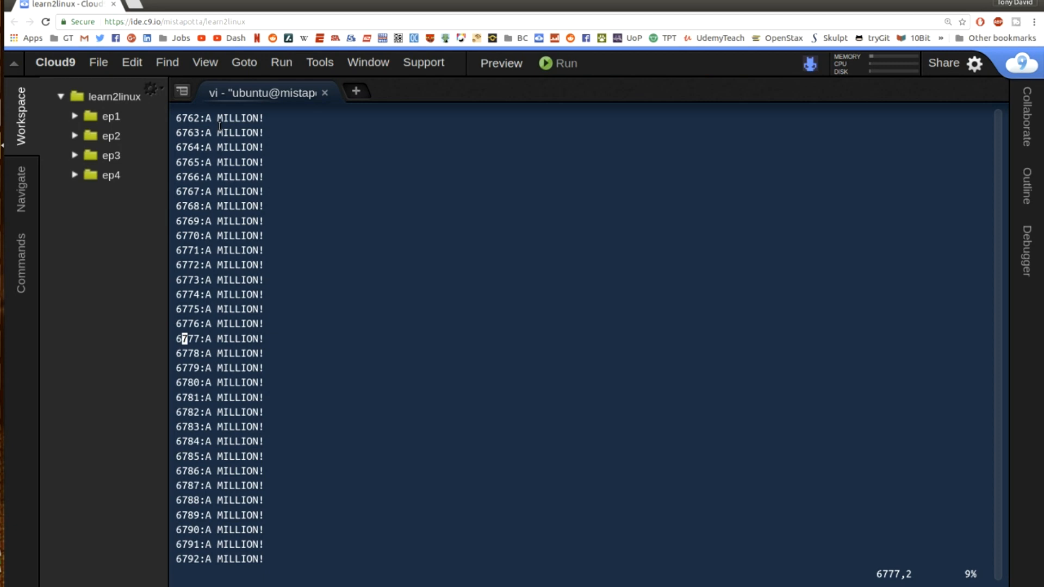
scroll("down", 3)
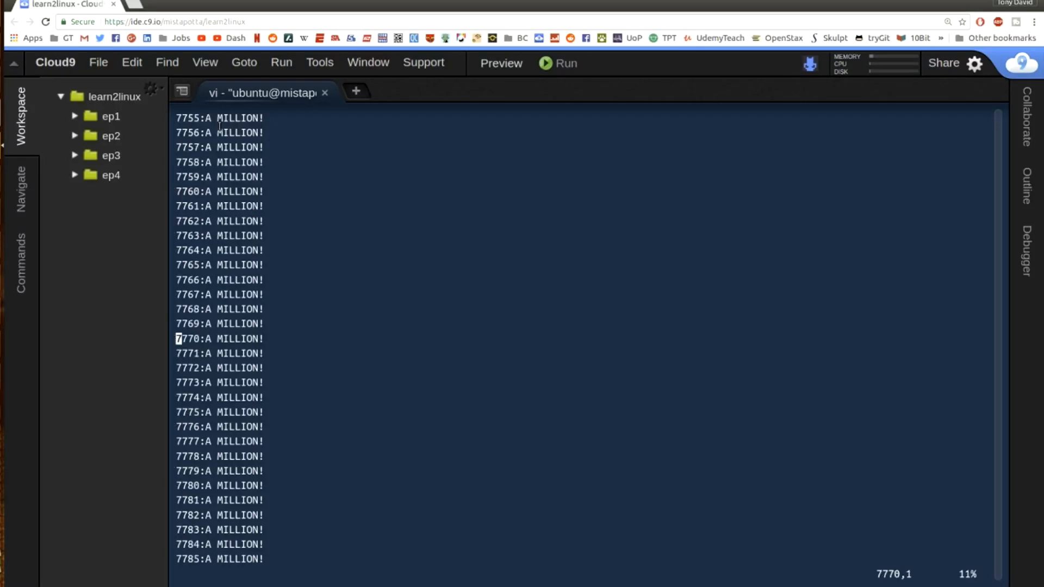
type("/777")
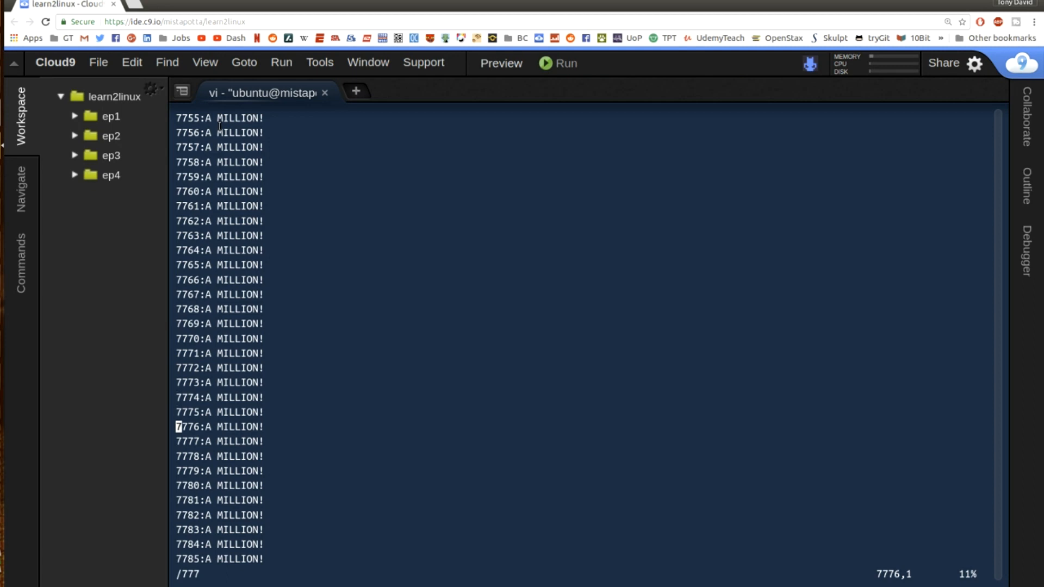
key("n")
type("/")
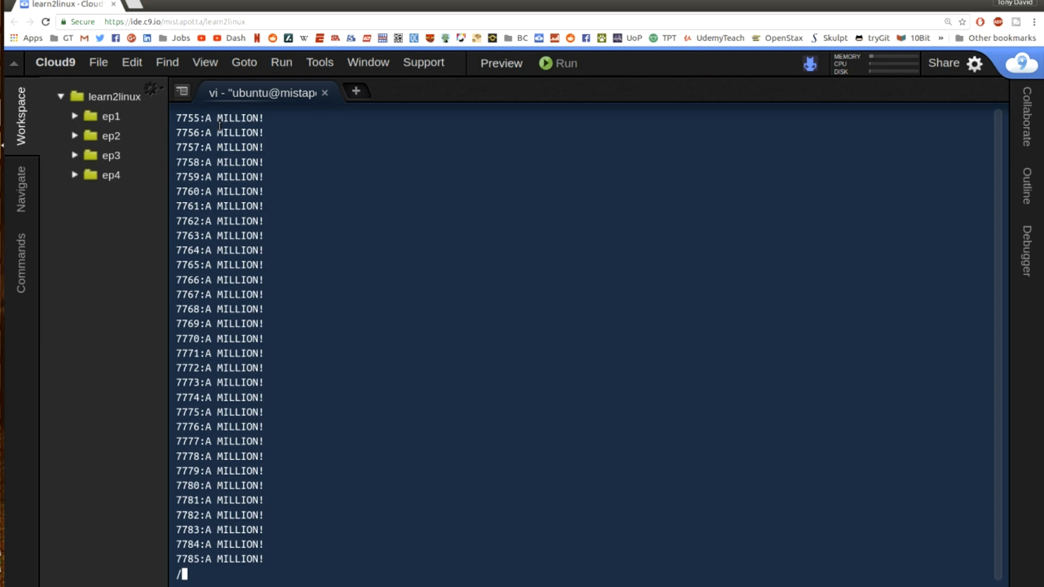
type("3")
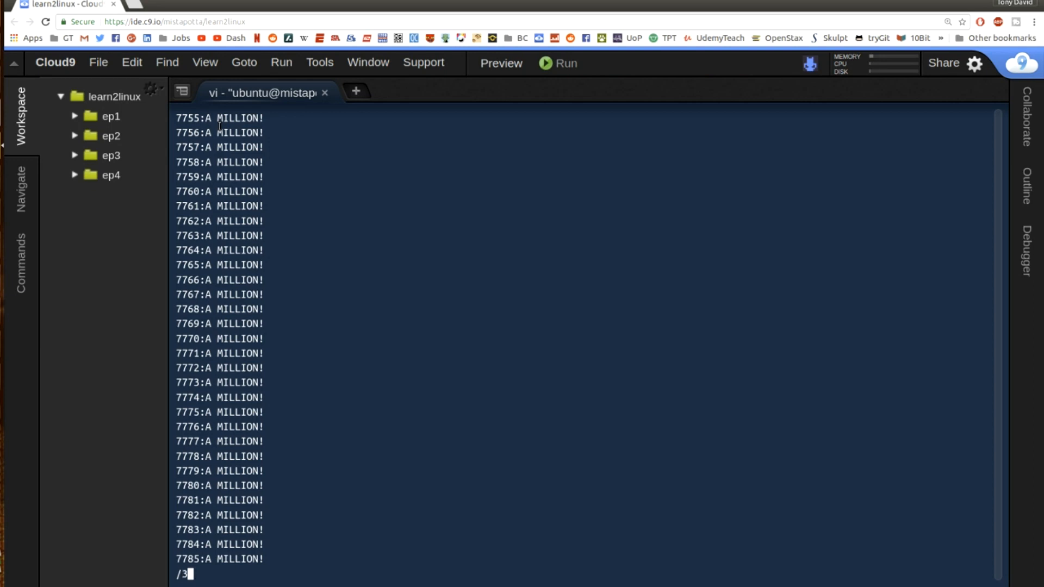
key("Return")
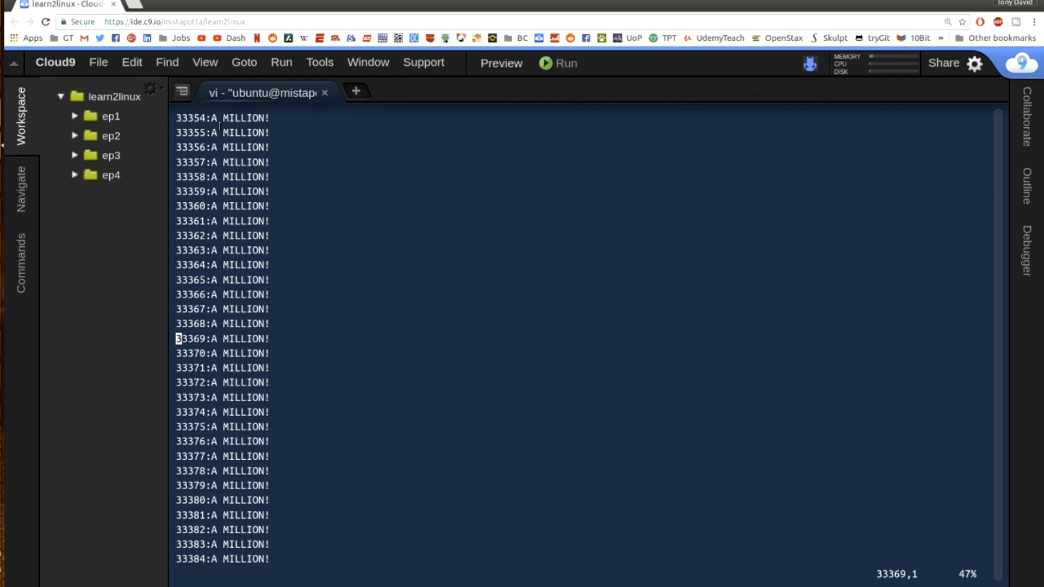
Jump to line 1 with gg, recover from an E464 command error, and return to the top of the file.
key("gg")
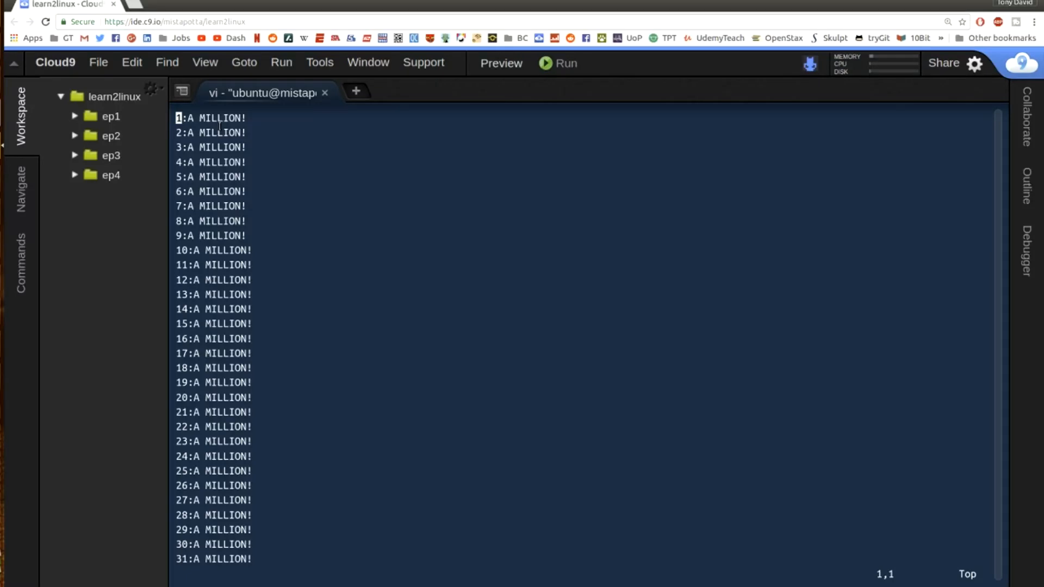
type("gg")
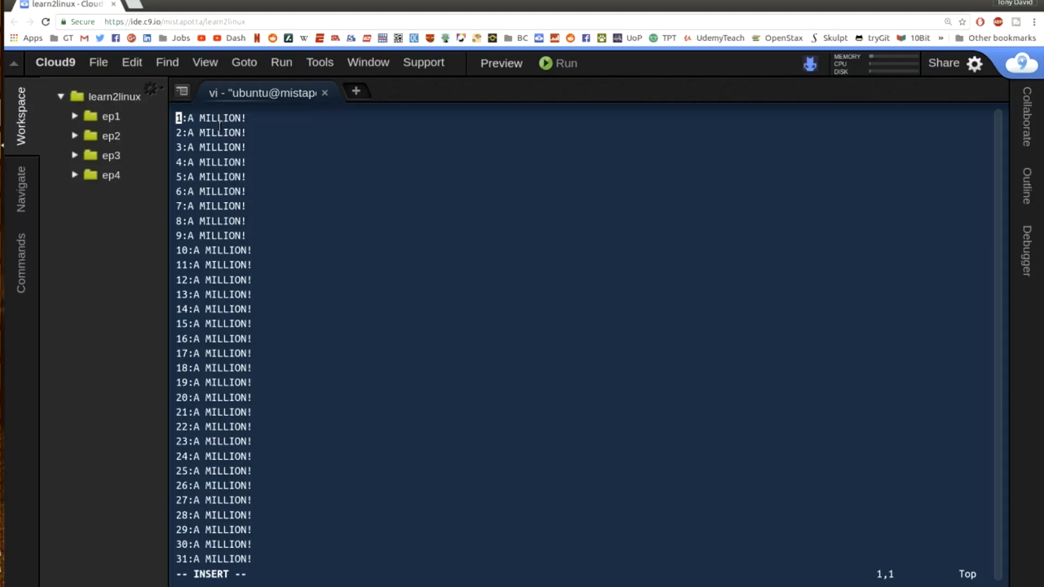
key("Escape")
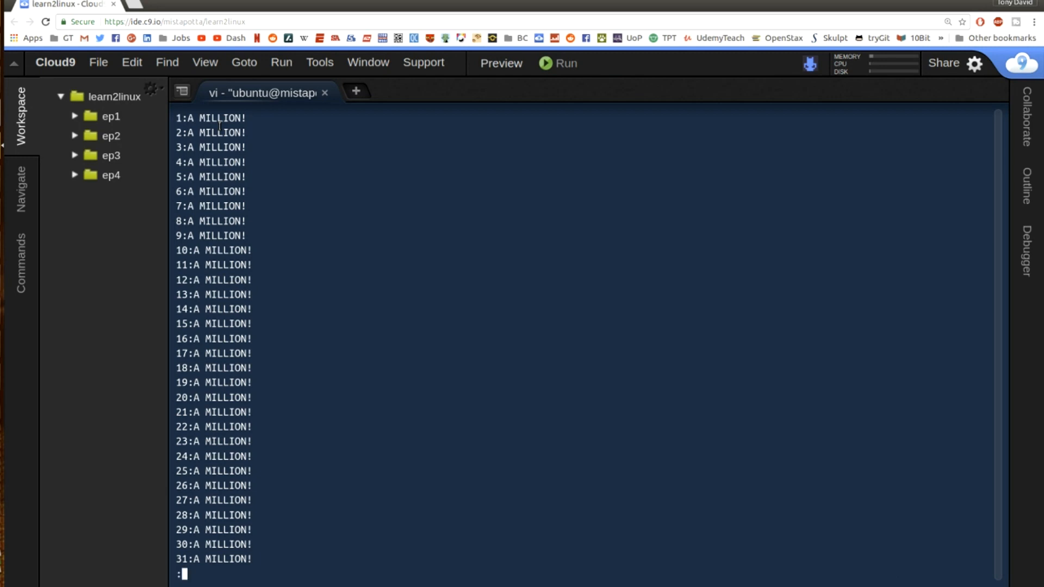
key("Return")
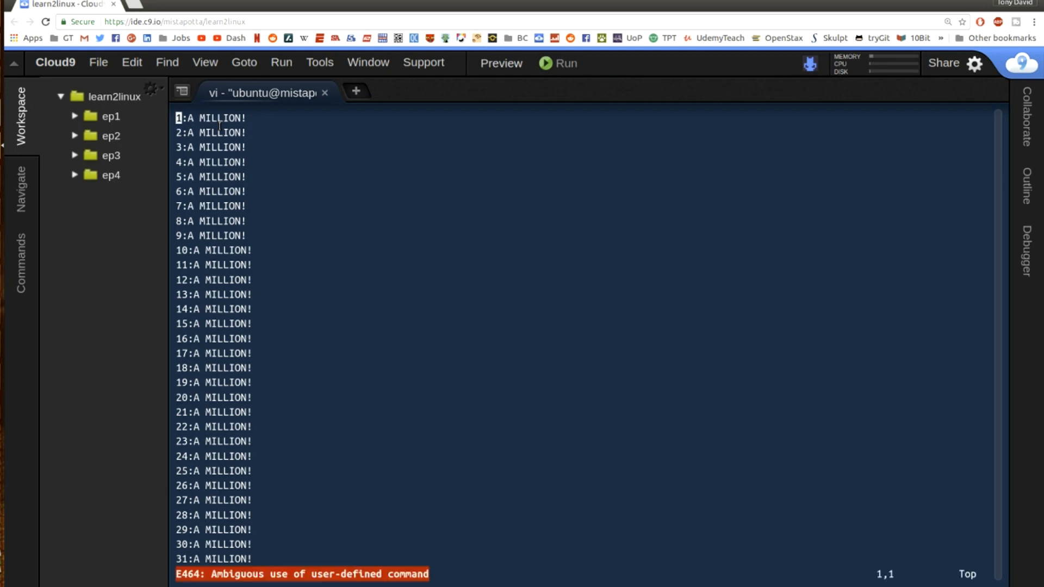
key("G")
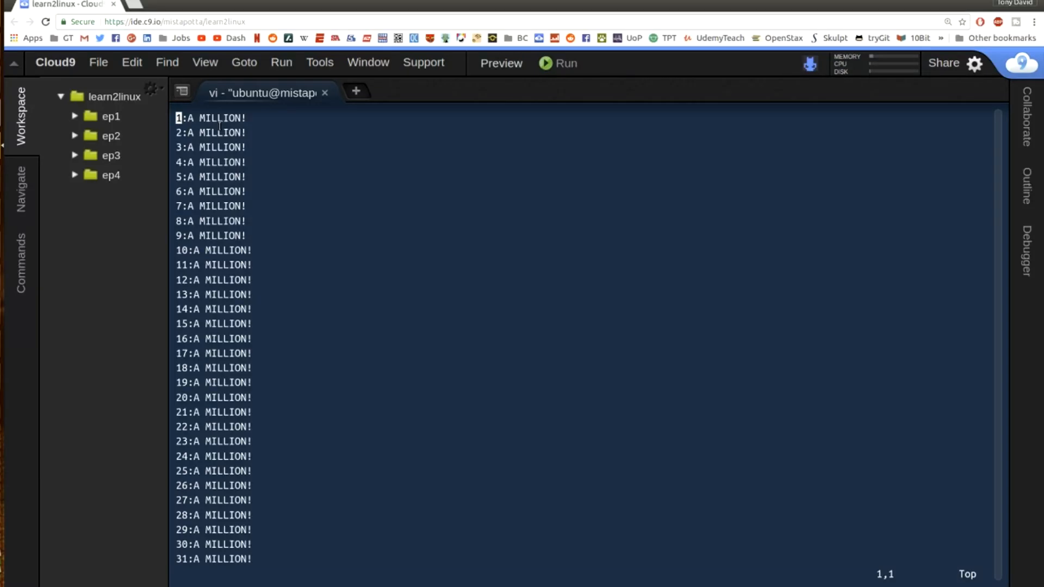
key("G")
type("/")
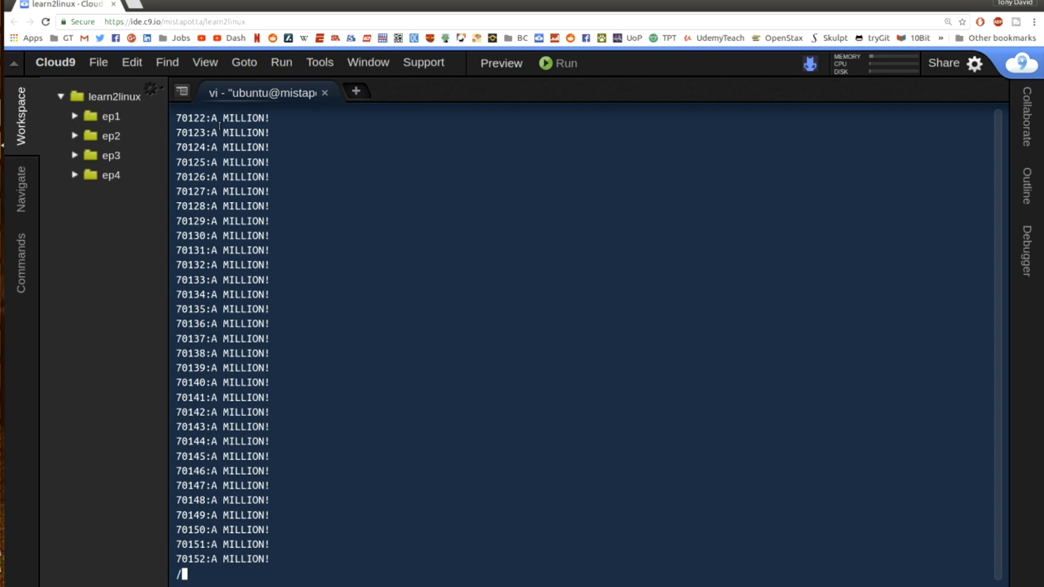
key("Return")
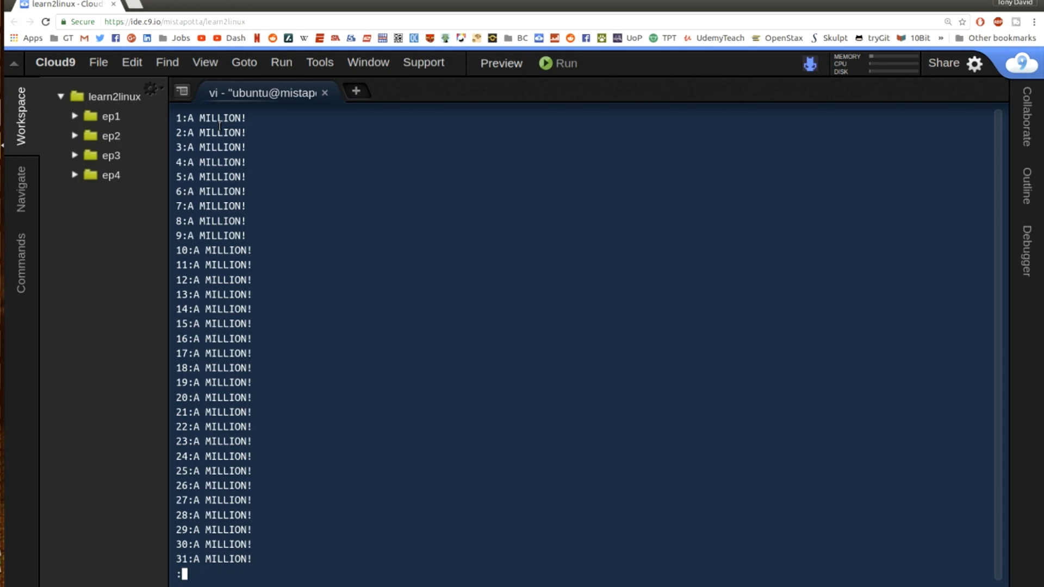
Run :%s/MILLION/banana/ making 70152 substitutions, then return to line 1.
type("%s")
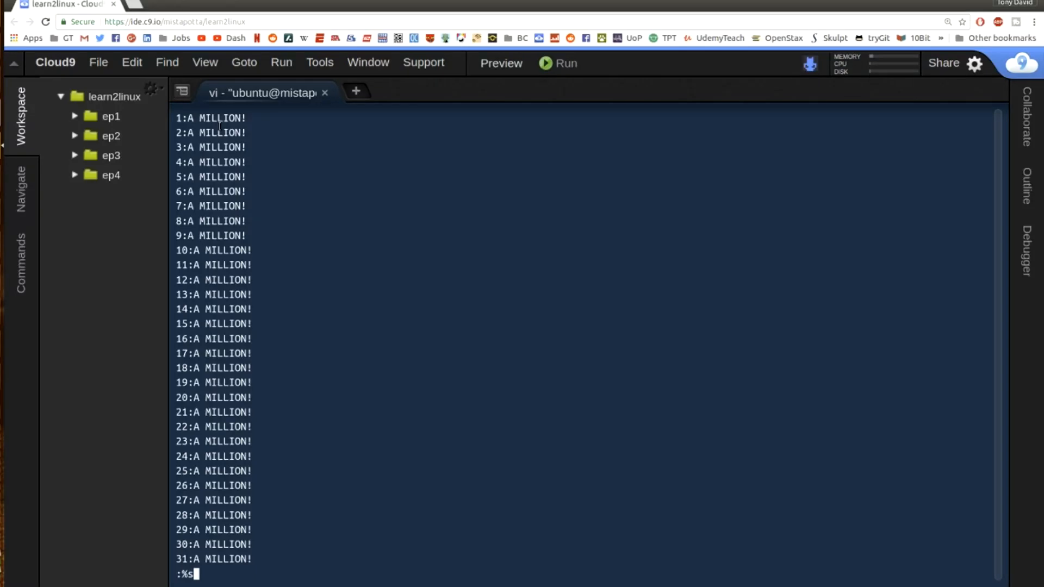
type("/")
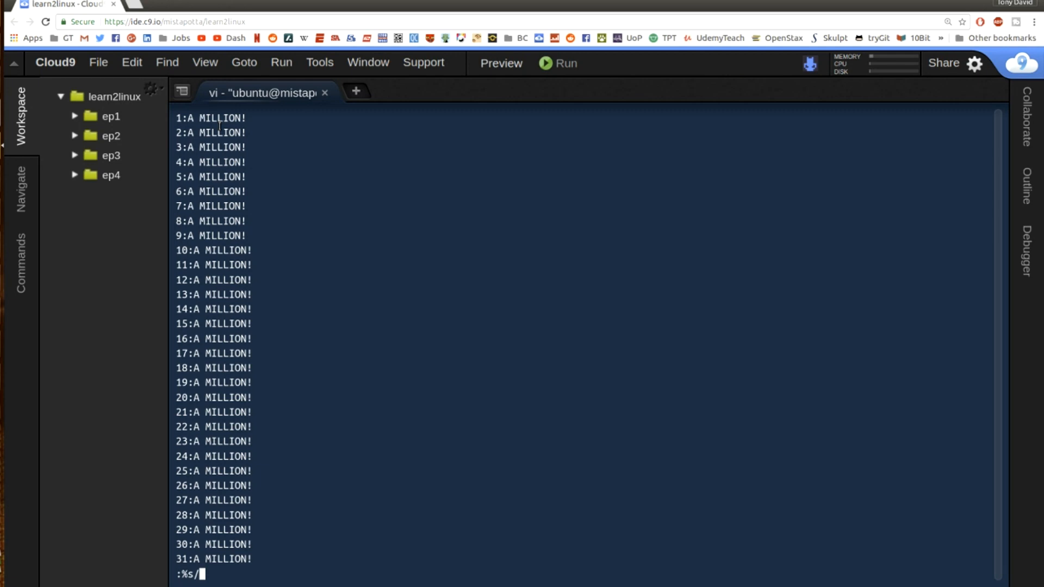
type("MILLION")
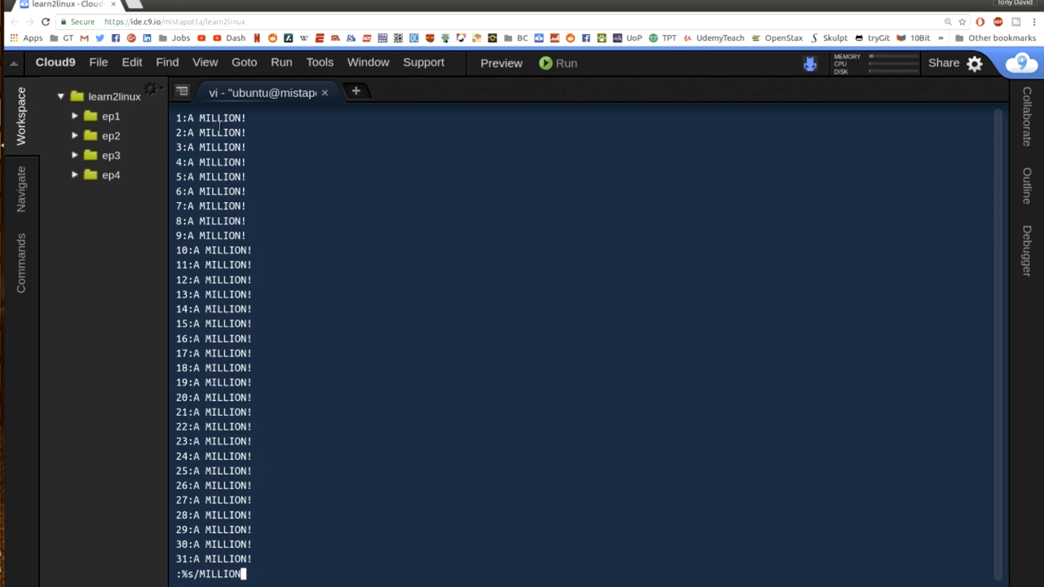
type("/")
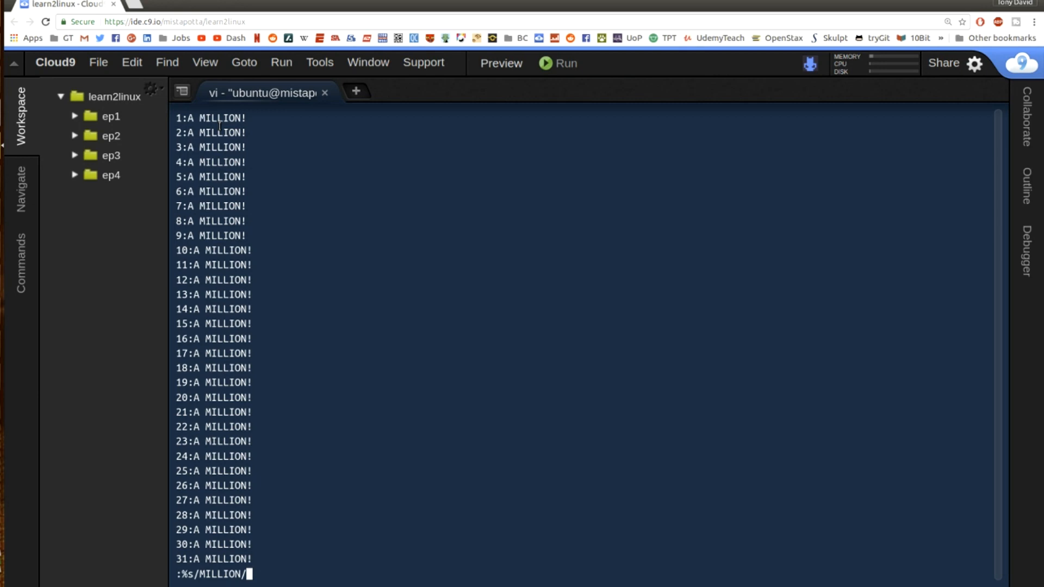
type("banana")
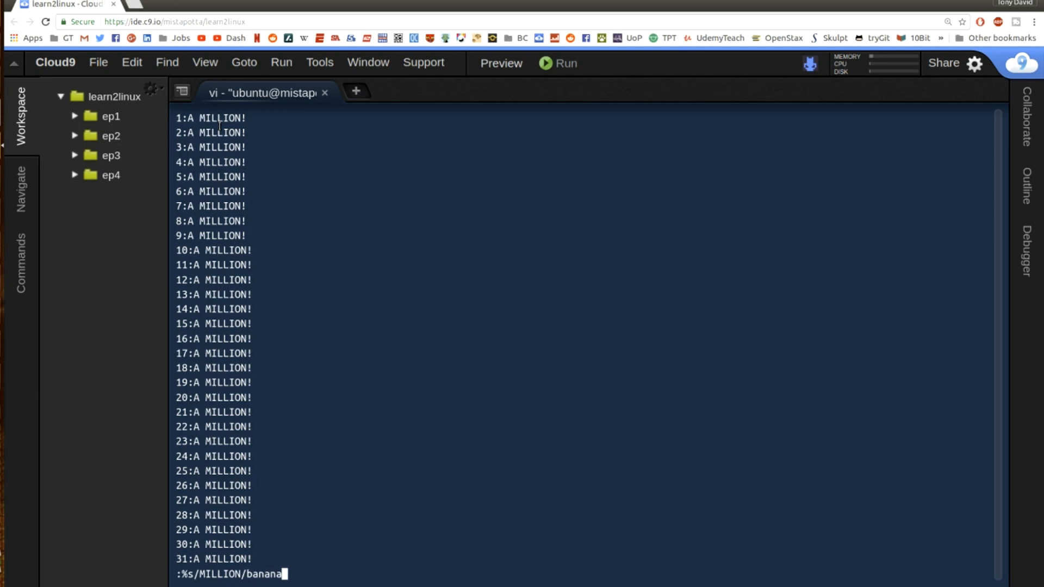
type("/")
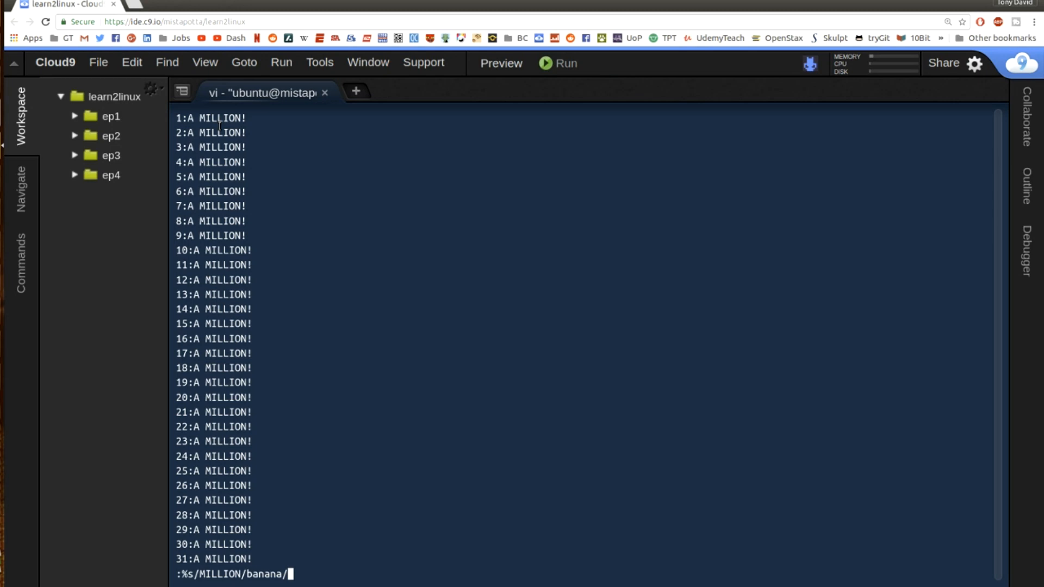
key("Return")
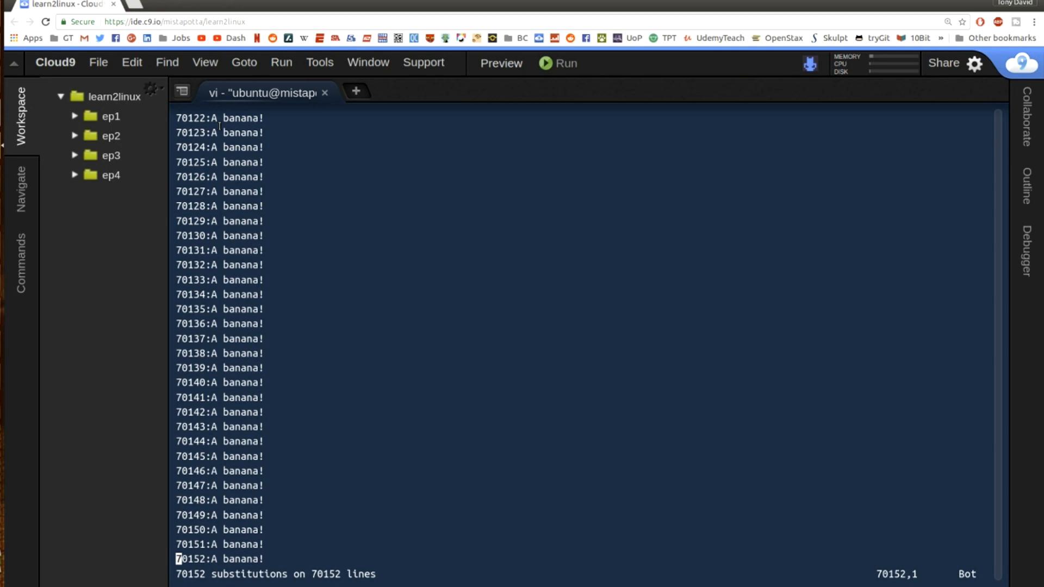
key("gg")
type("/")
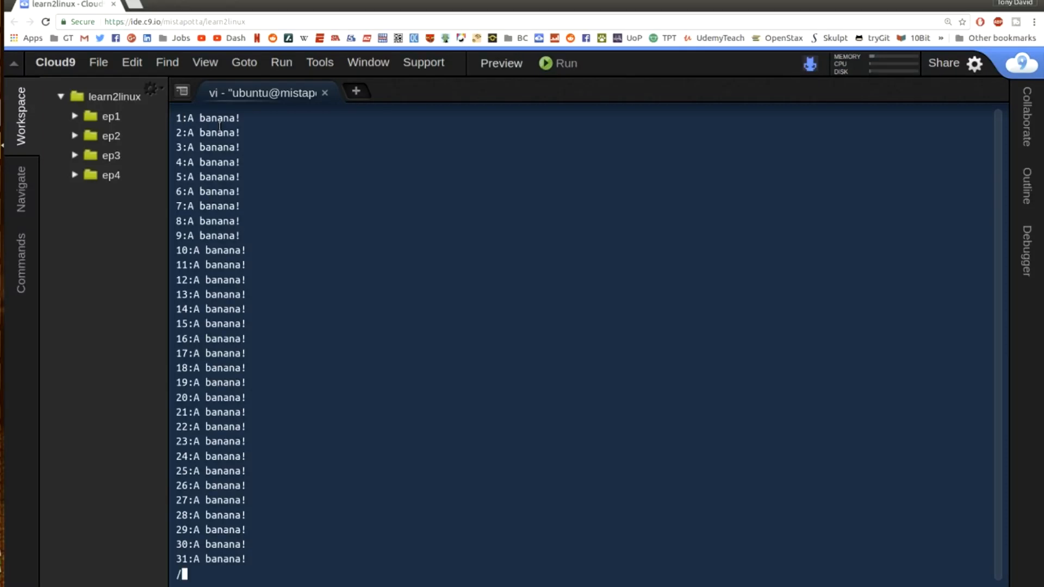
Attempt a global : command that fails with E148, then begin a visual selection on the first line.
key("Return")
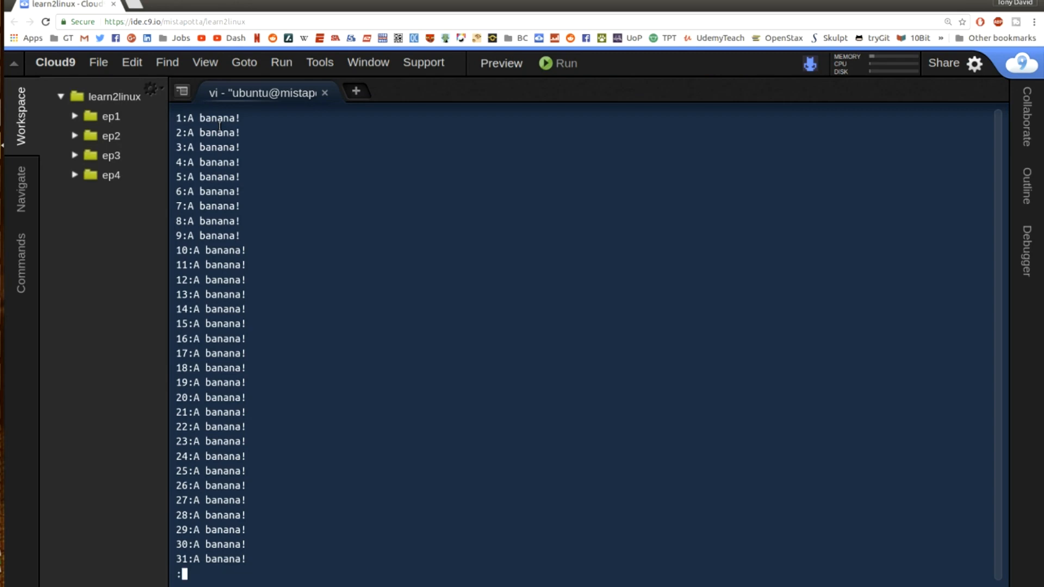
key("Return")
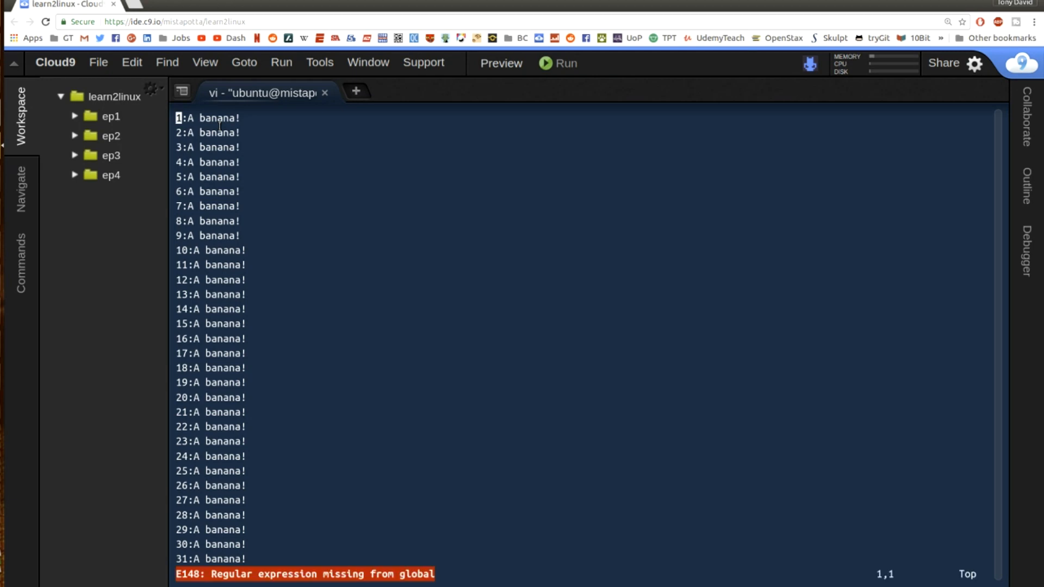
key("v")
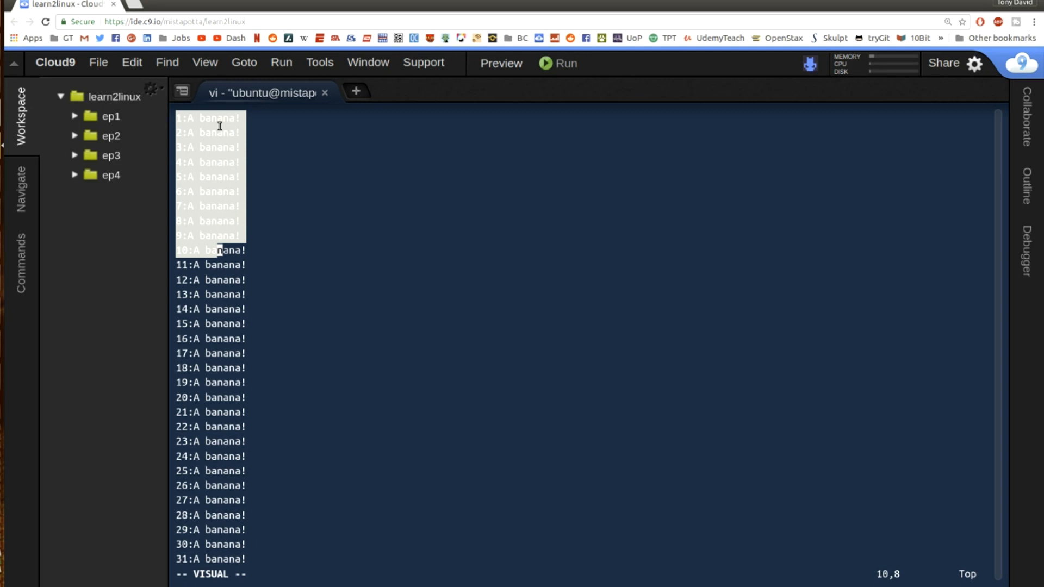
Cut the selection from line 1 to the start of line 10 and paste it mid-line 17.
key("d")
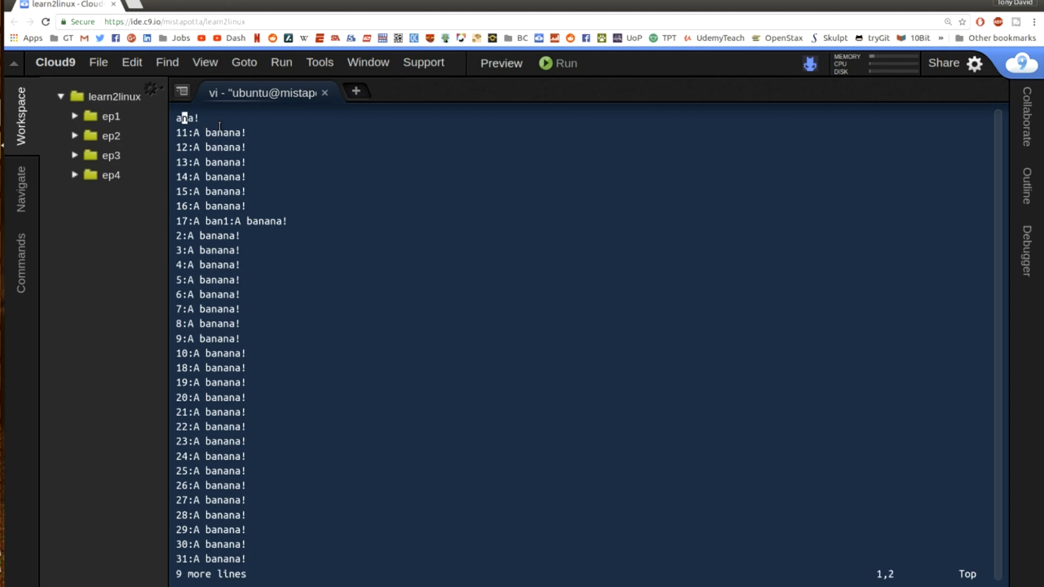
key("Left")
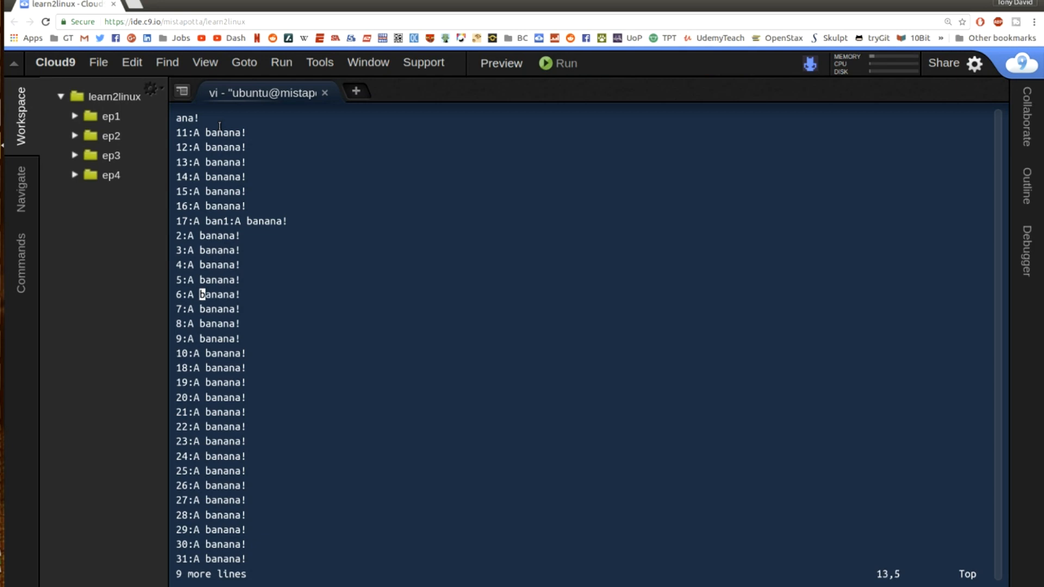
Line-select from the 6: line down to the 25: line, yank it, and paste it below line 35.
key("V")
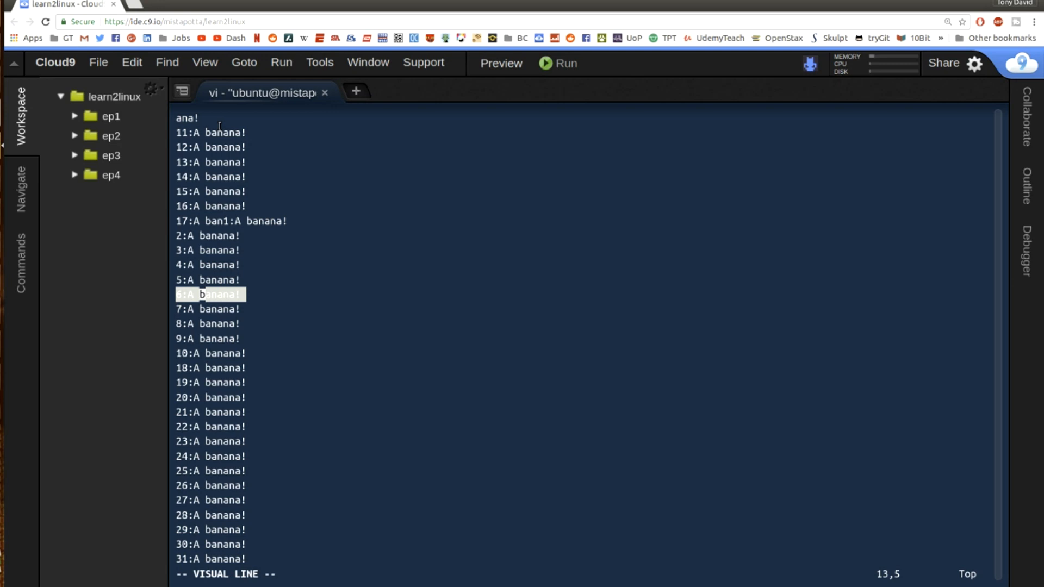
key("j")
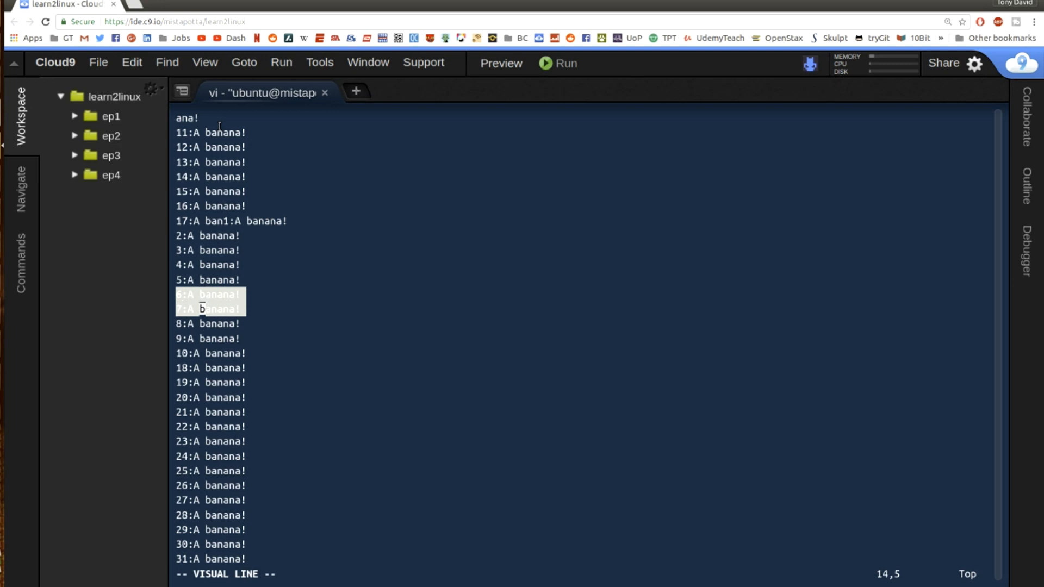
key("j")
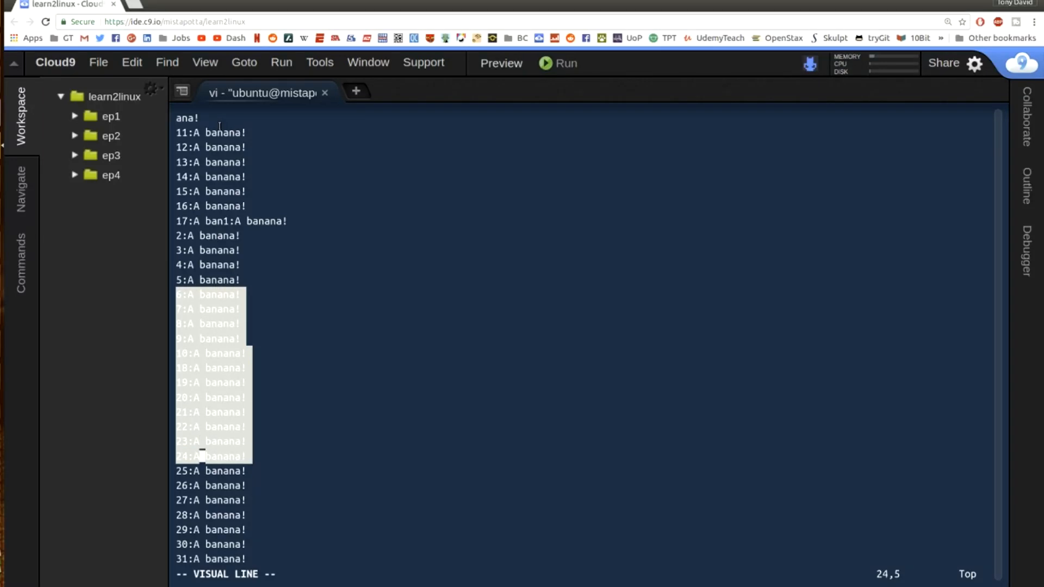
key("j")
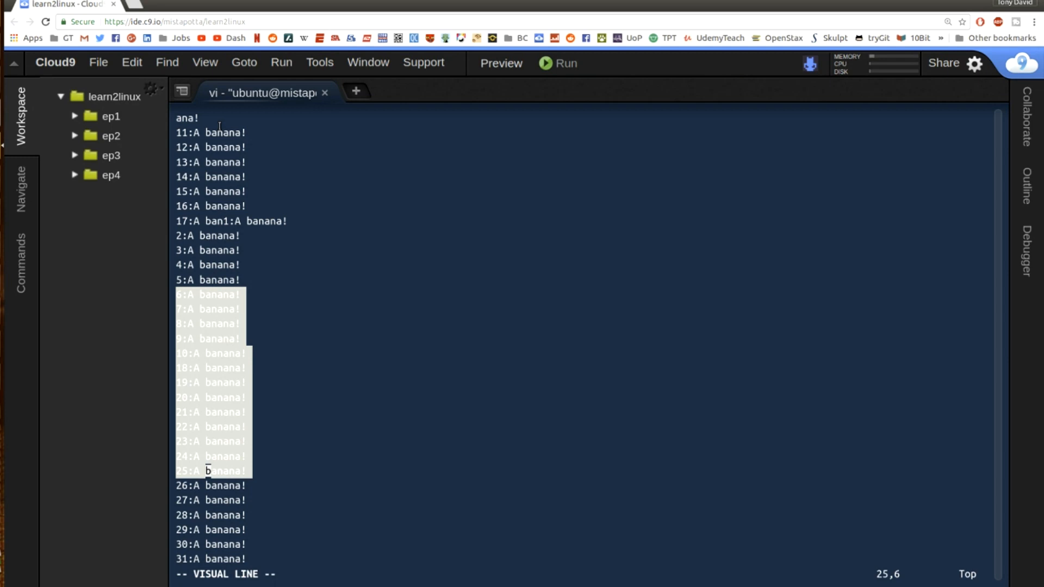
key("y")
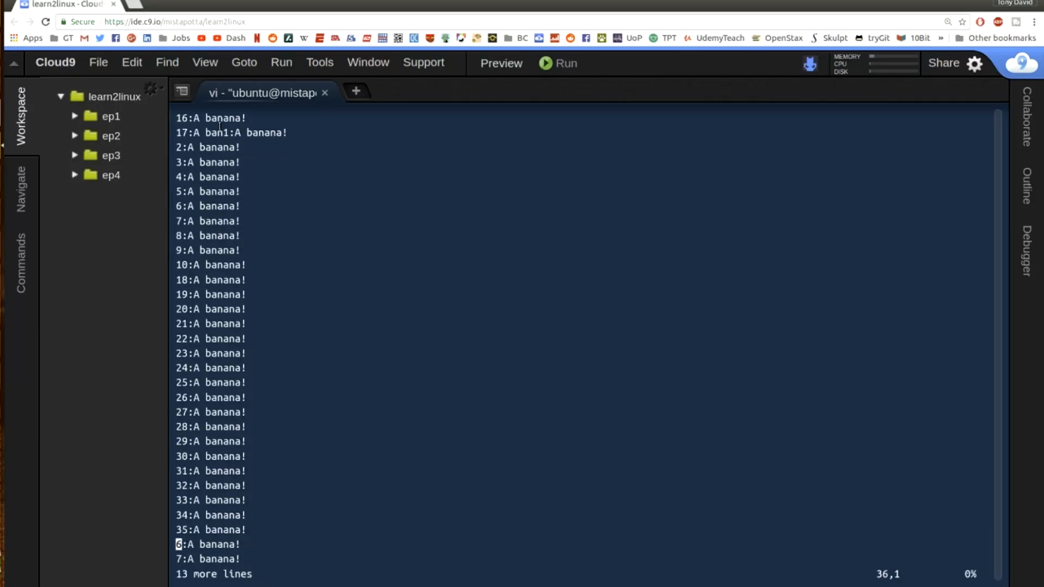
scroll("down", 3)
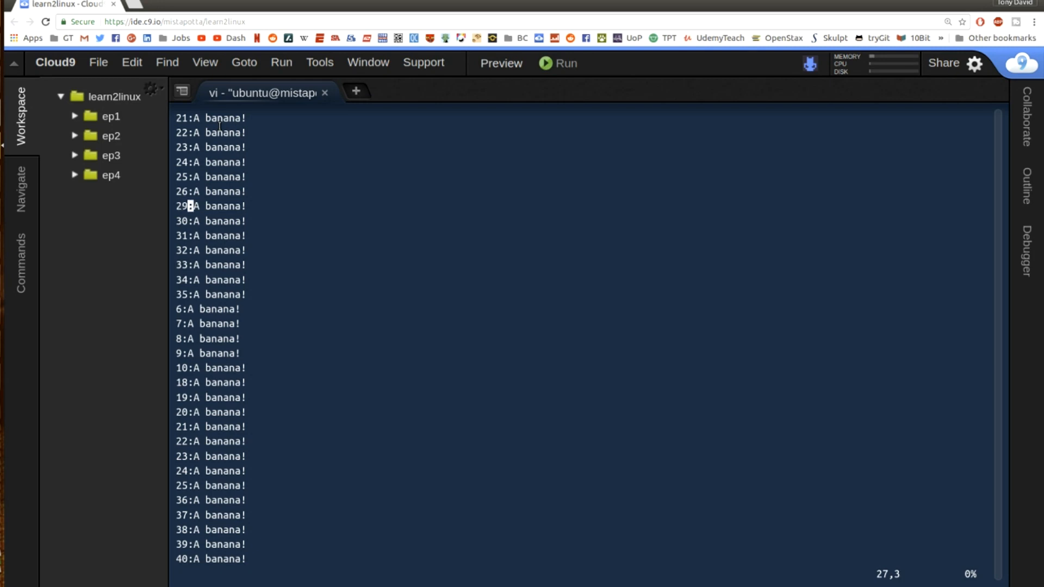
Strip the inserted words from line 30 leaving '30:A !', then save and quit with :wq.
key("l")
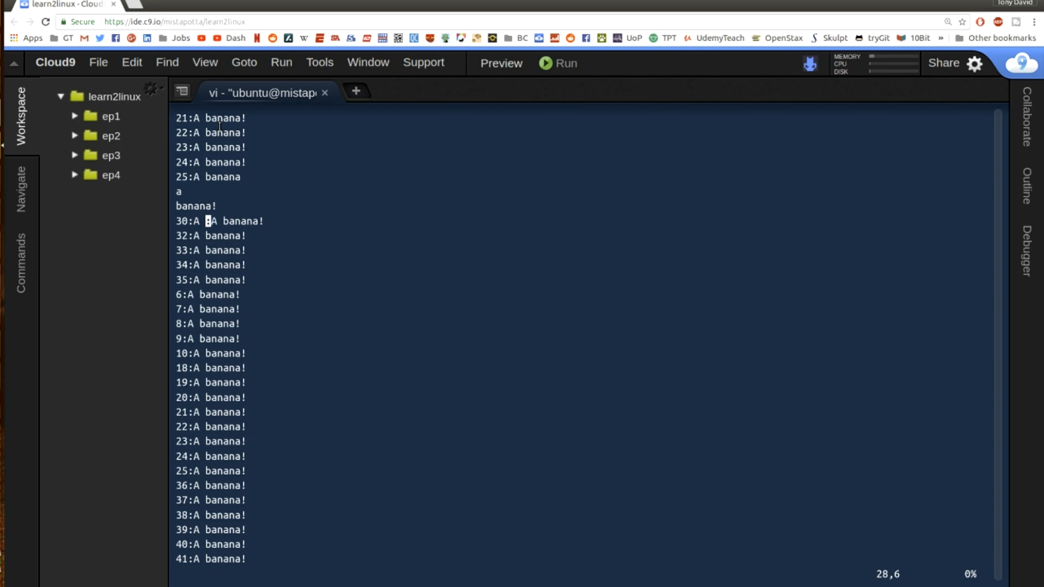
key("x")
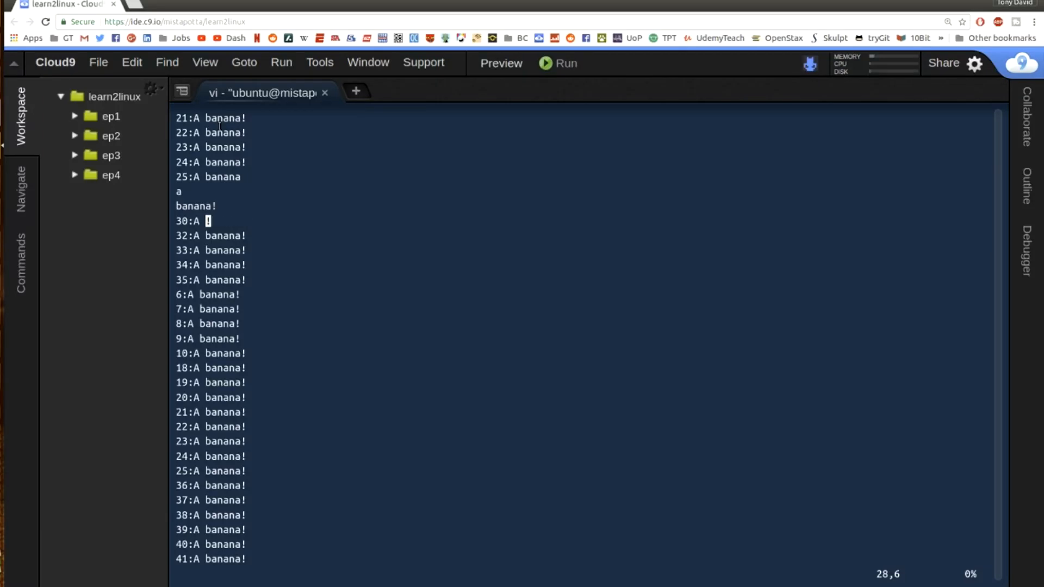
key("Up")
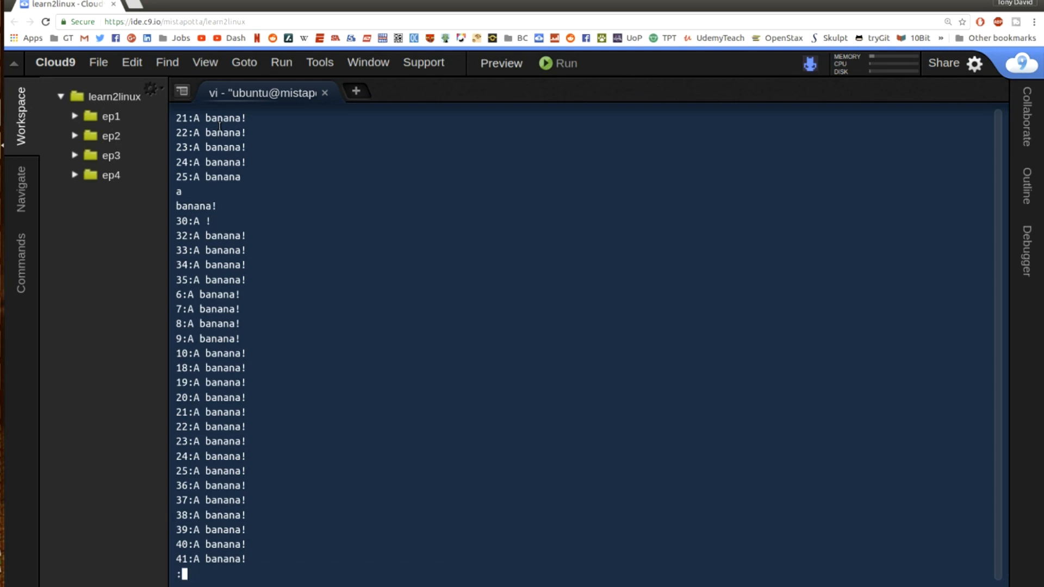
type("wq")
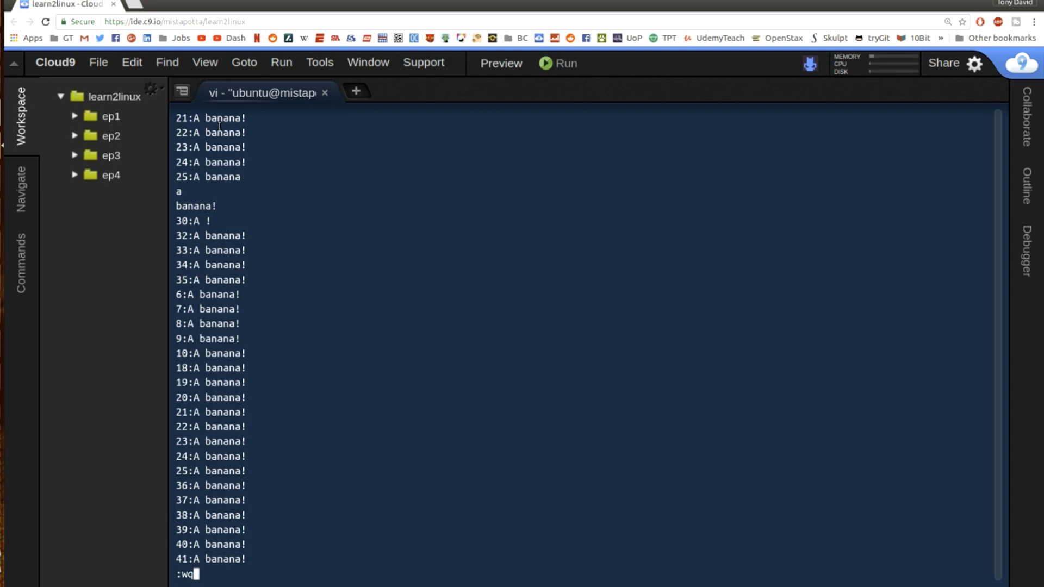
key("Return")
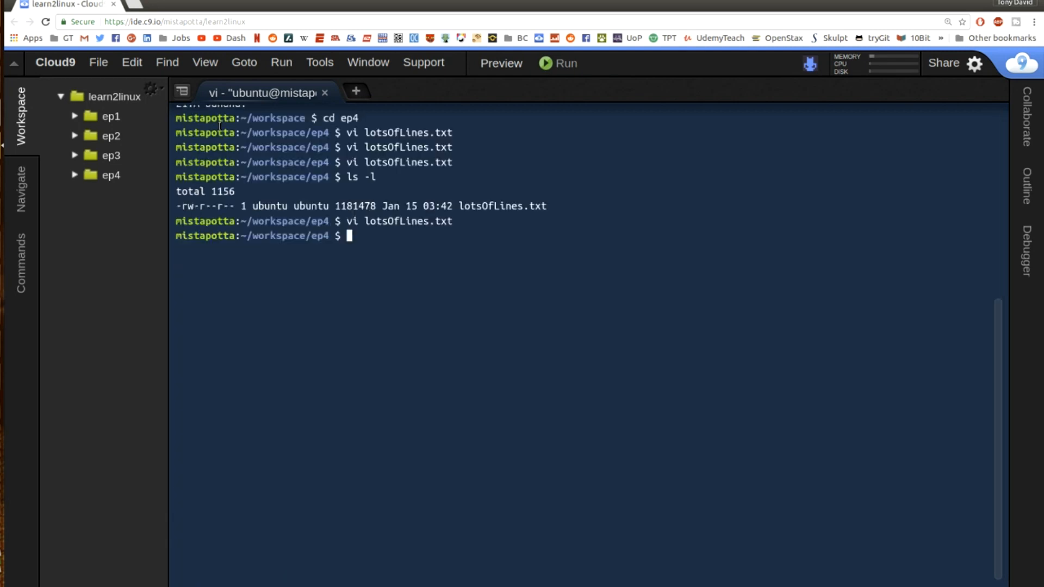
Run head -30 lotsOfLines.txt to print the file's first 30 lines.
type("head")
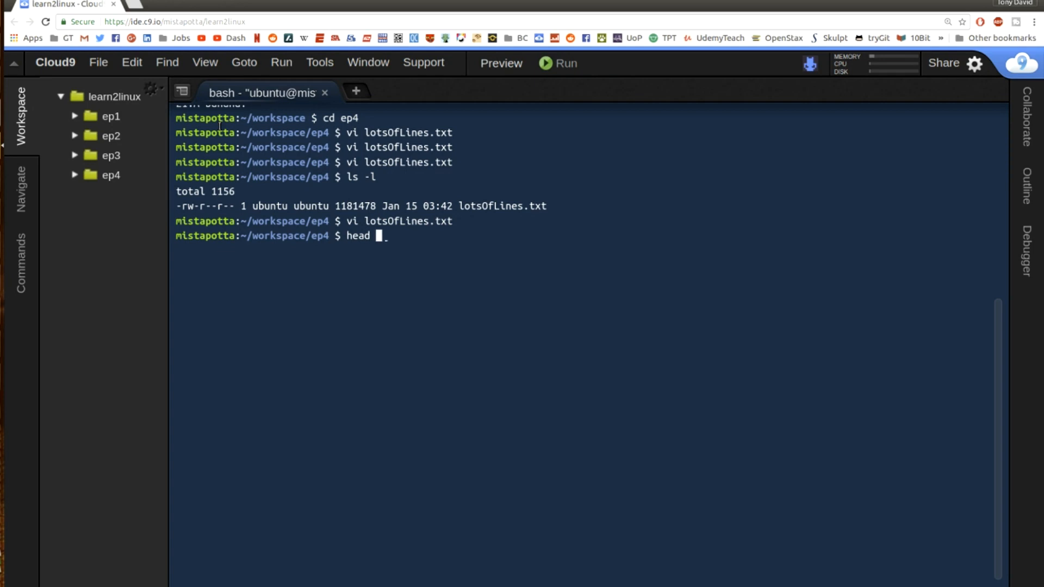
type("-30")
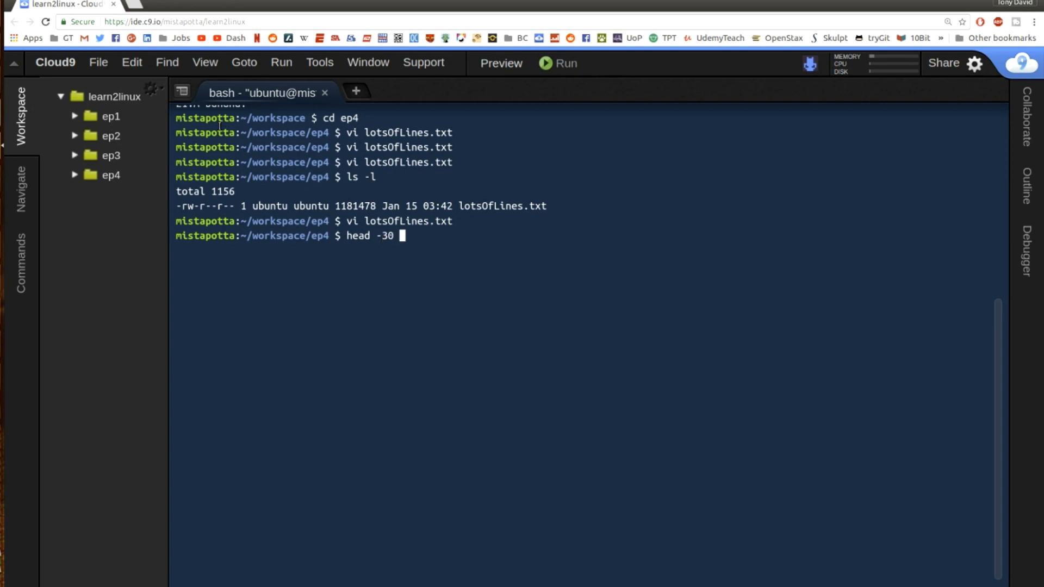
key("Return")
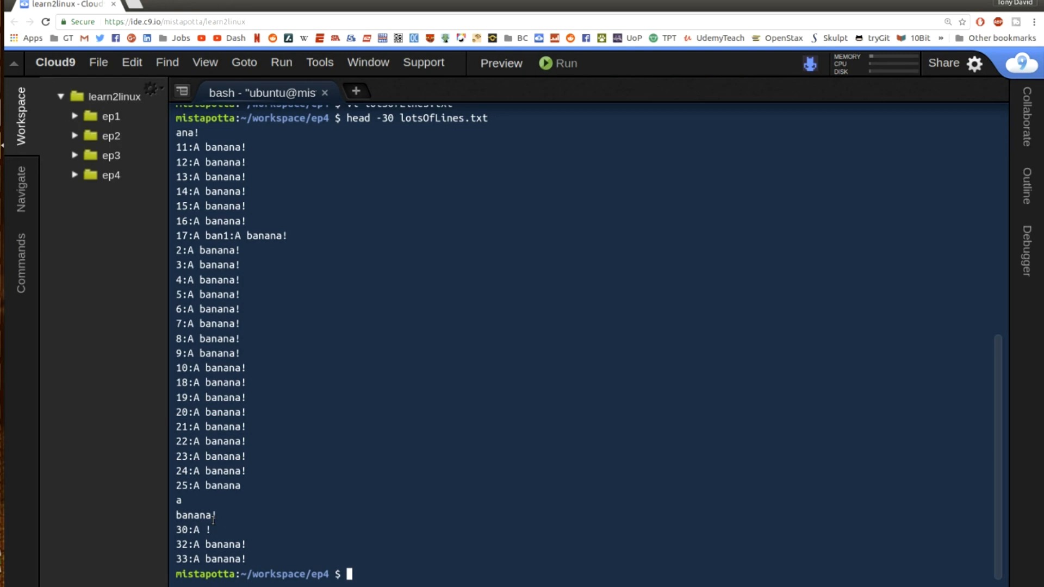
type(":w")
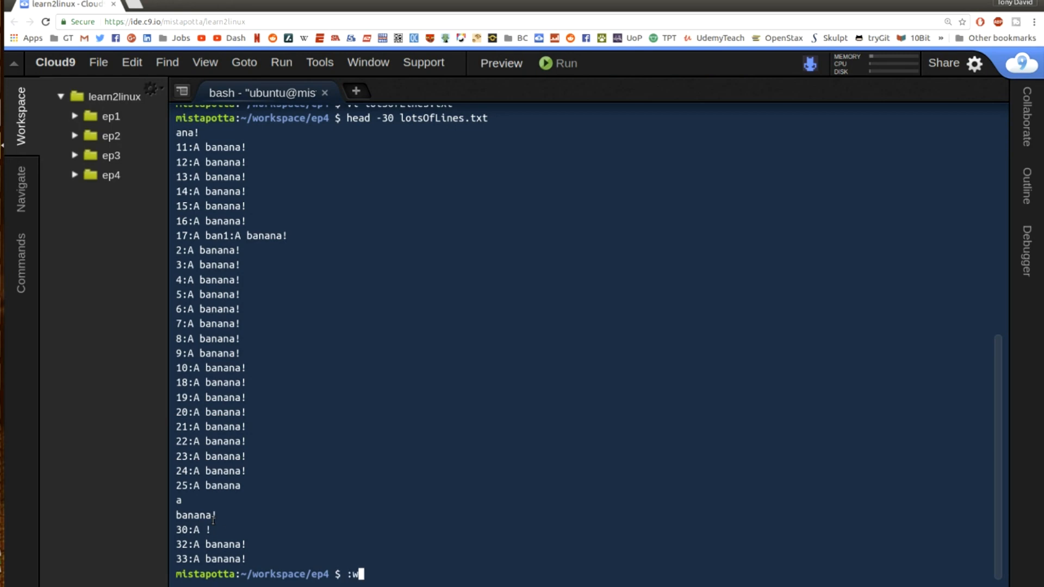
type("q")
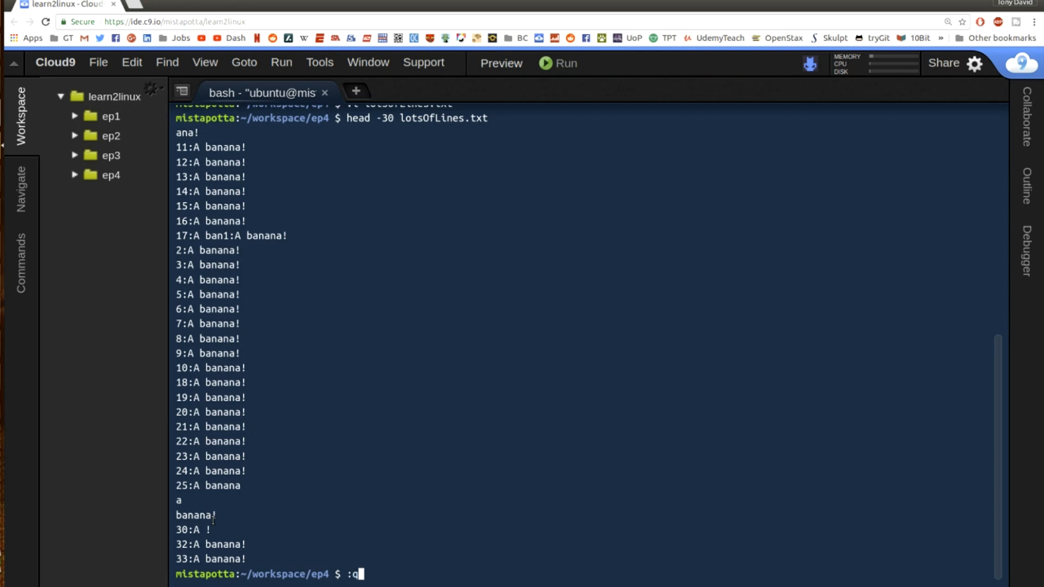
type("!")
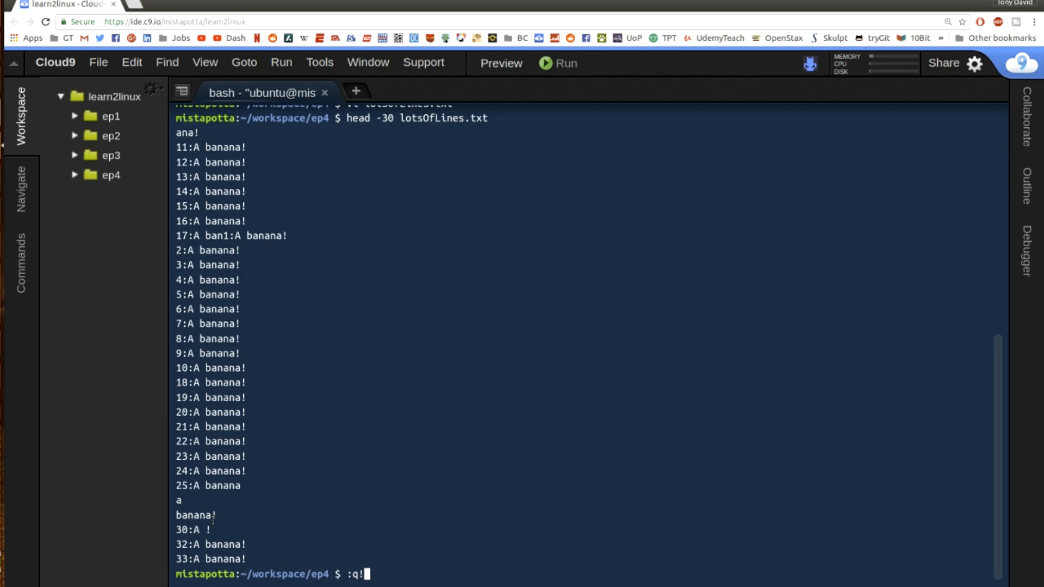
key("BackSpace")
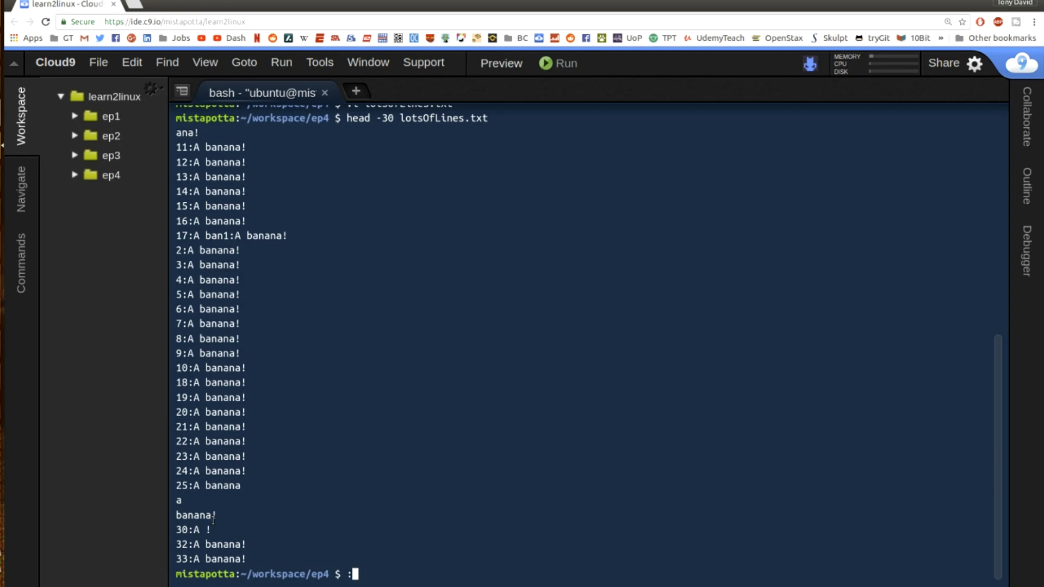
type("wq")
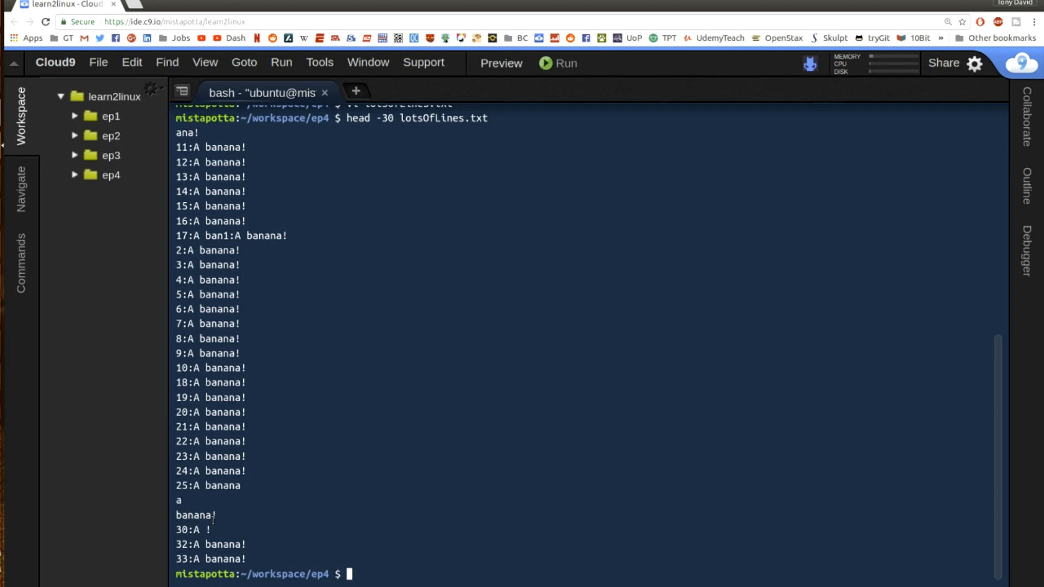
type("/")
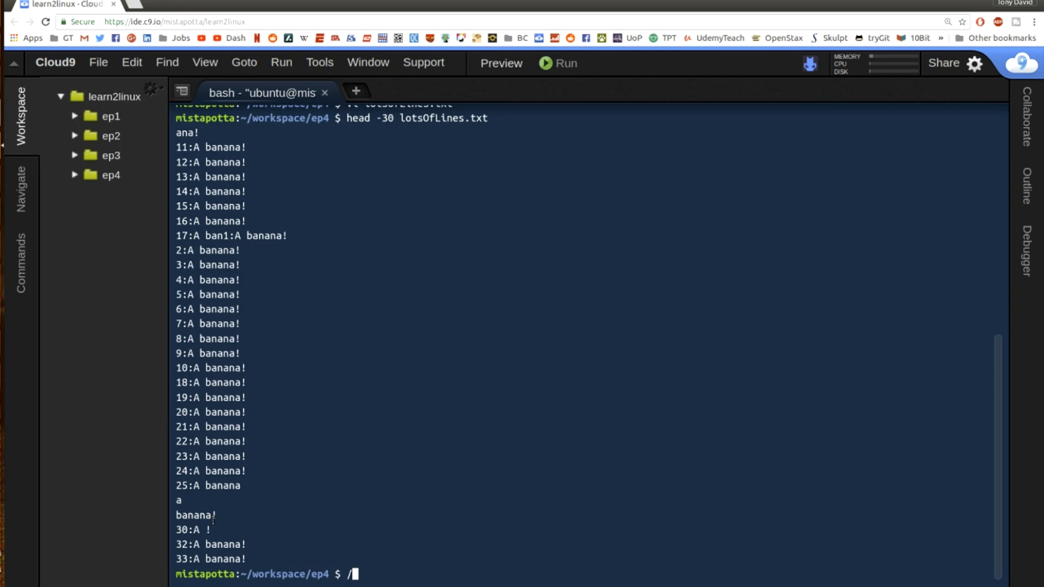
type("n")
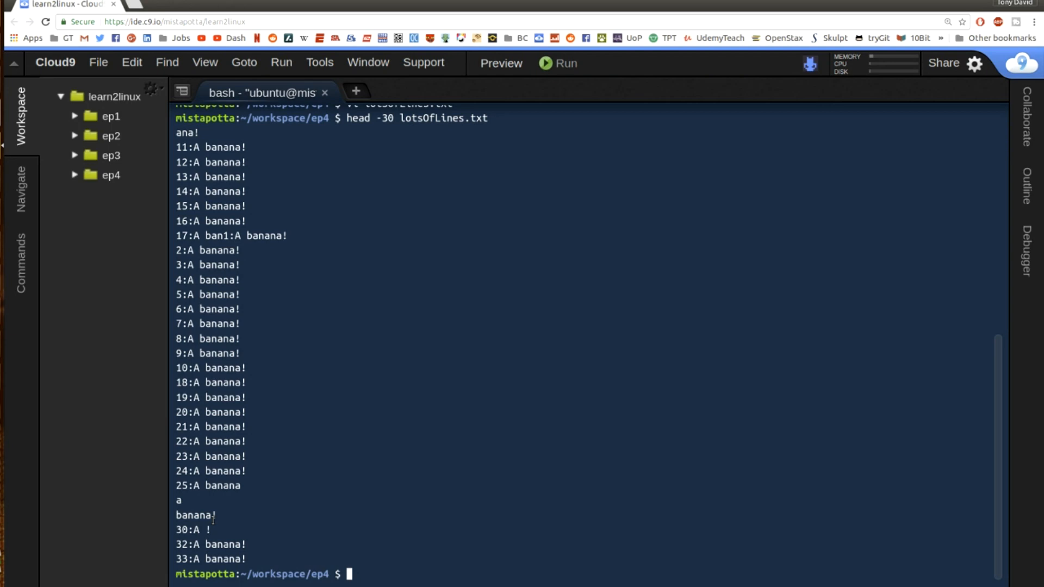
type("%s")
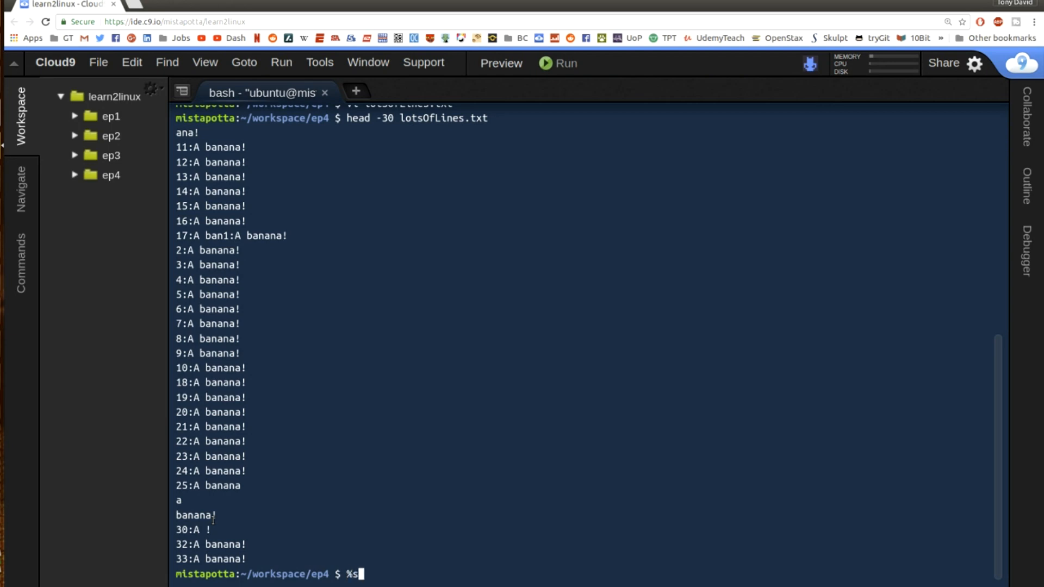
type("/first/")
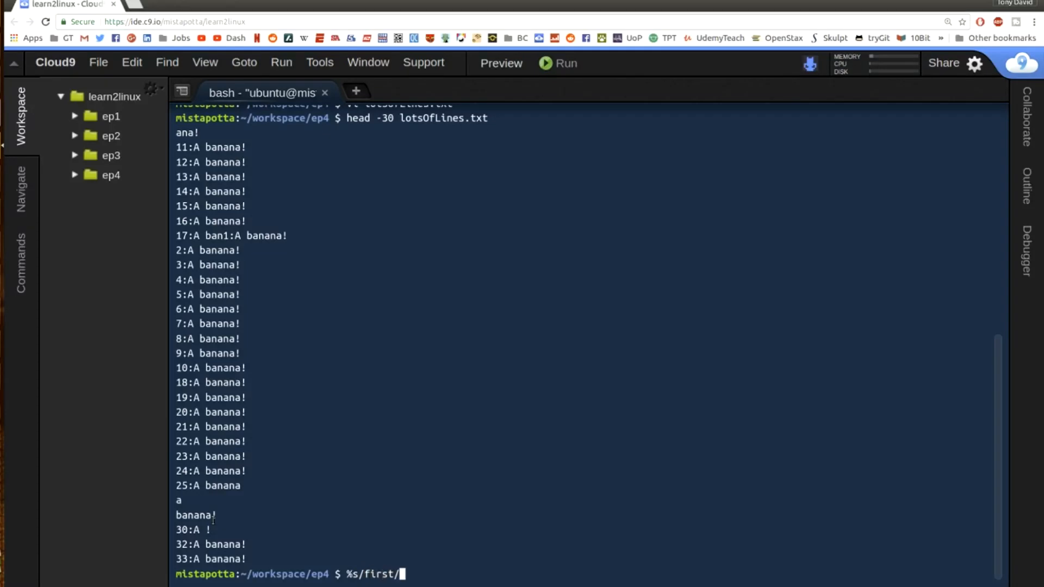
type("second/")
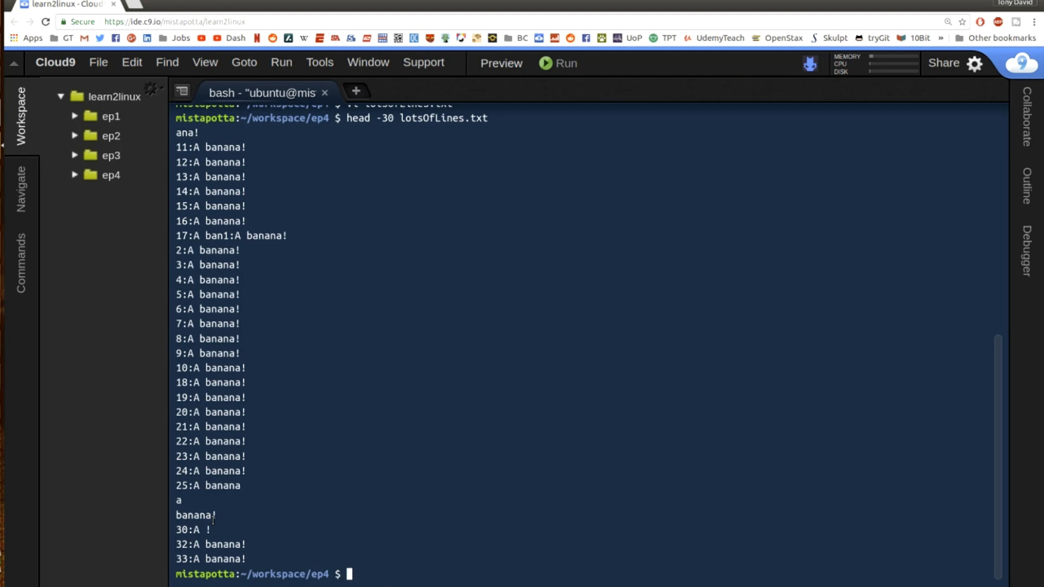
type("d")
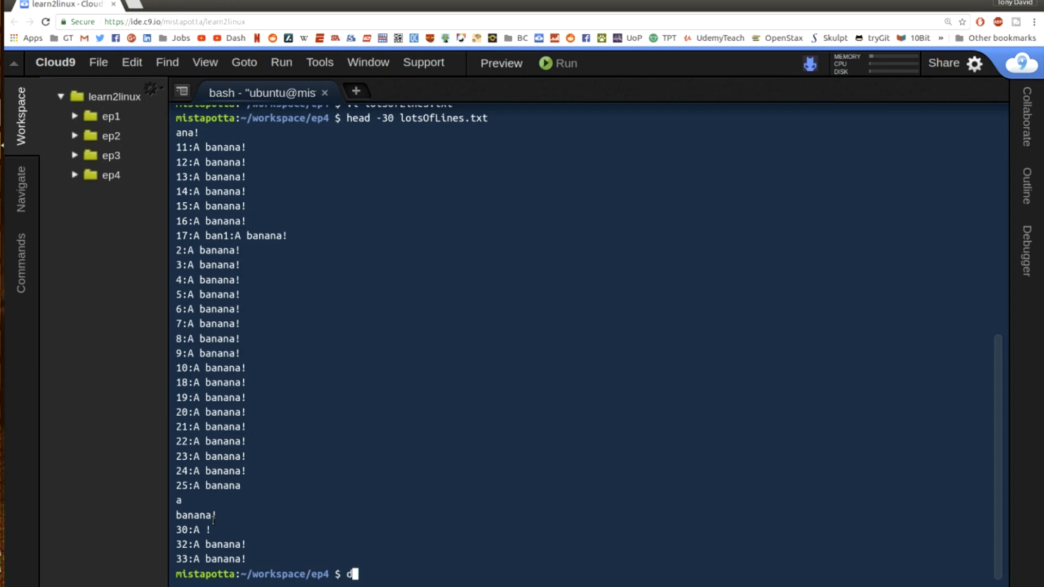
type("- cut, y - copy")
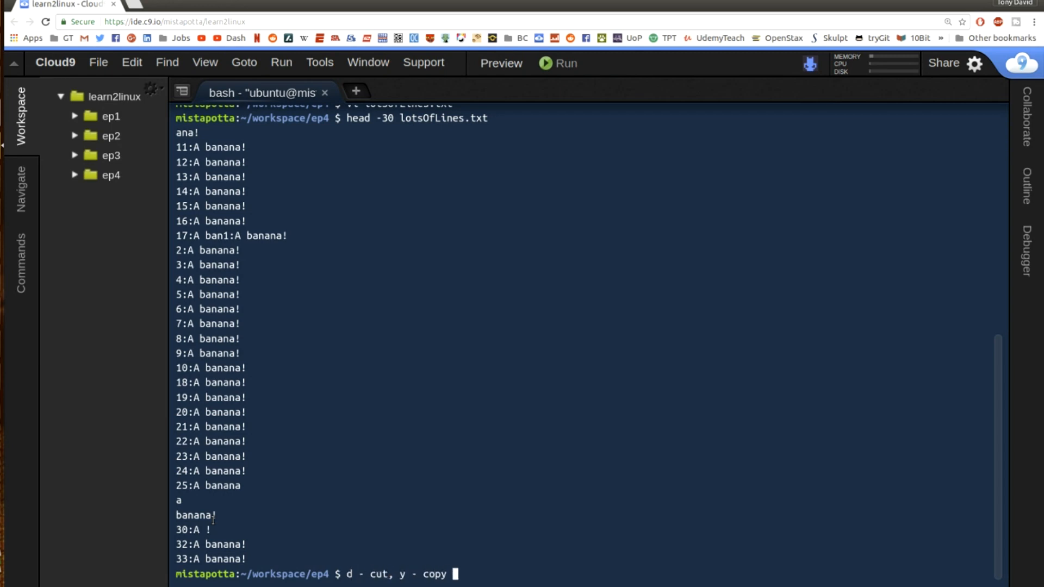
type(", p")
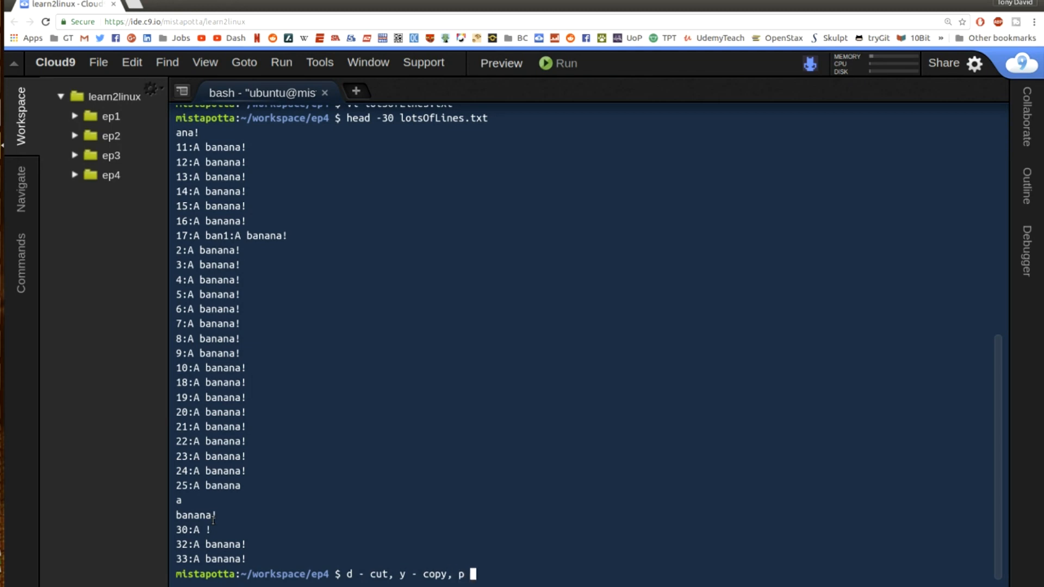
type("paste")
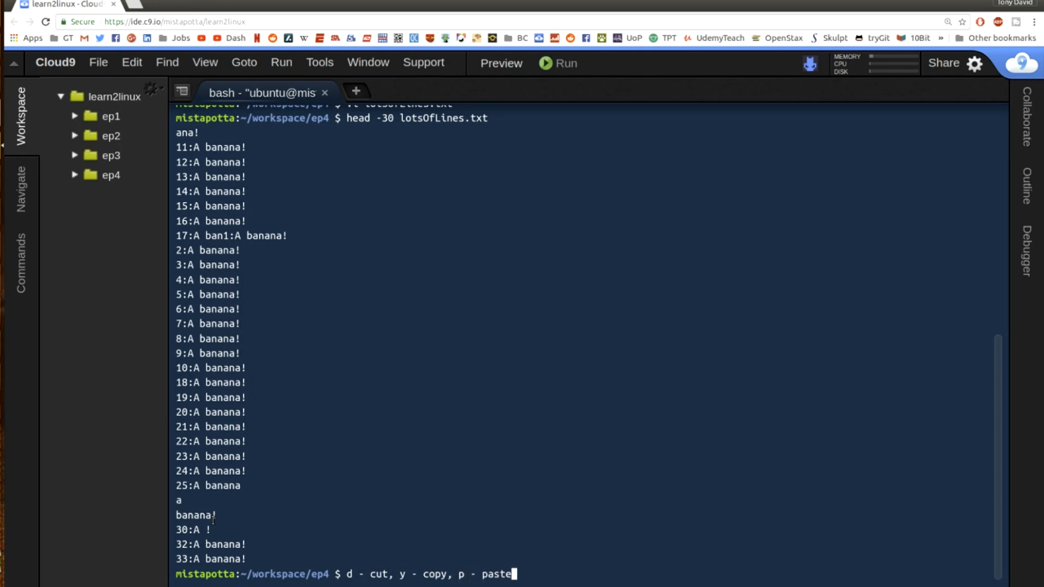
key("BackSpace")
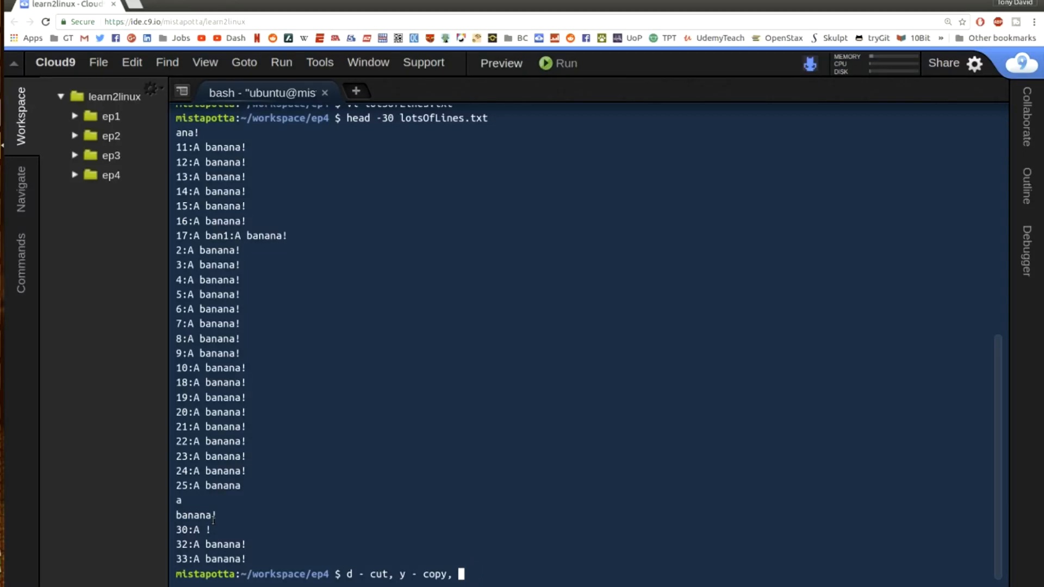
type("visual")
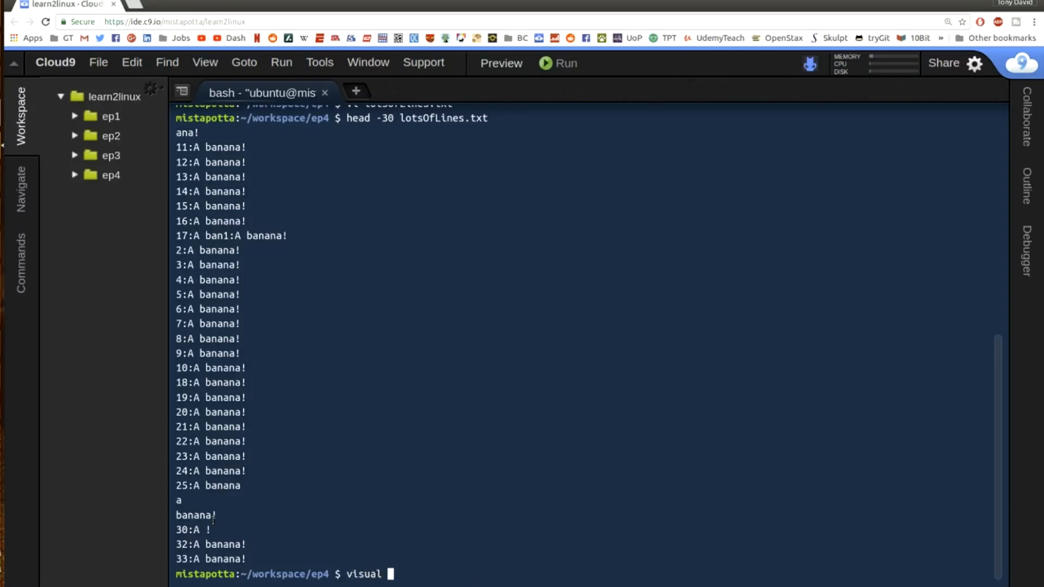
type("mode - v")
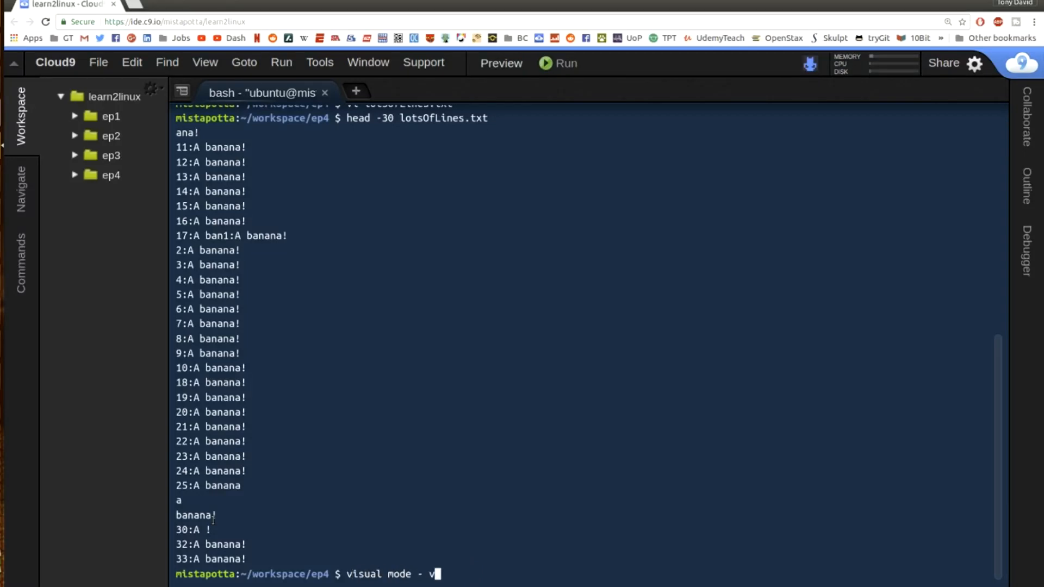
type("for ch")
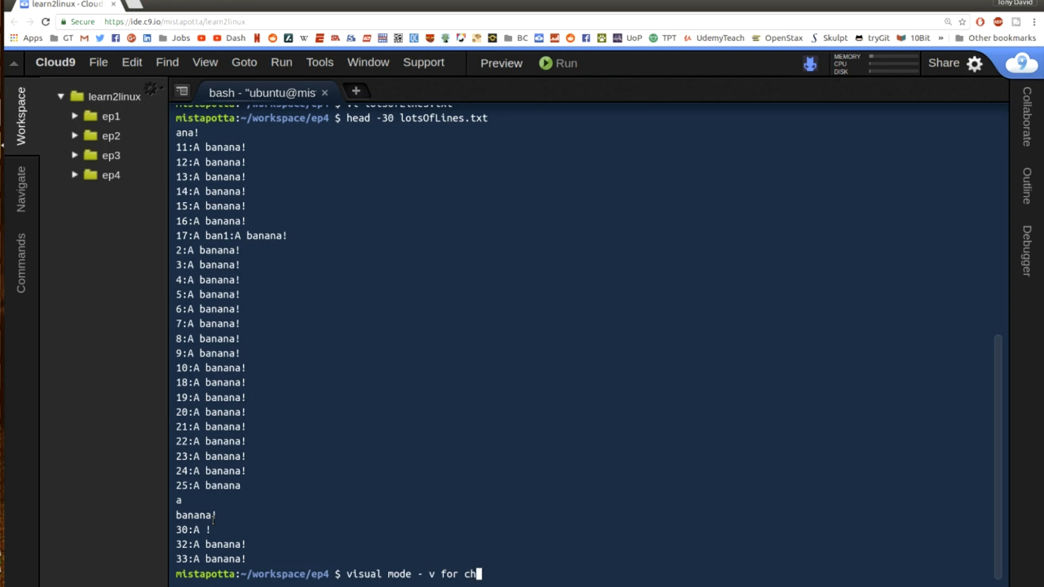
type("aracters,")
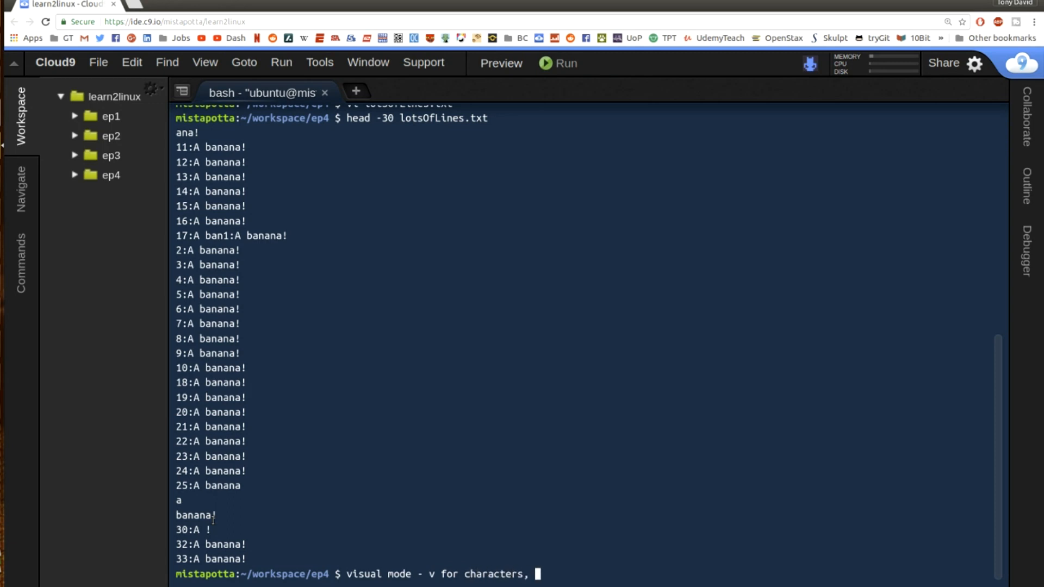
type("V for lines")
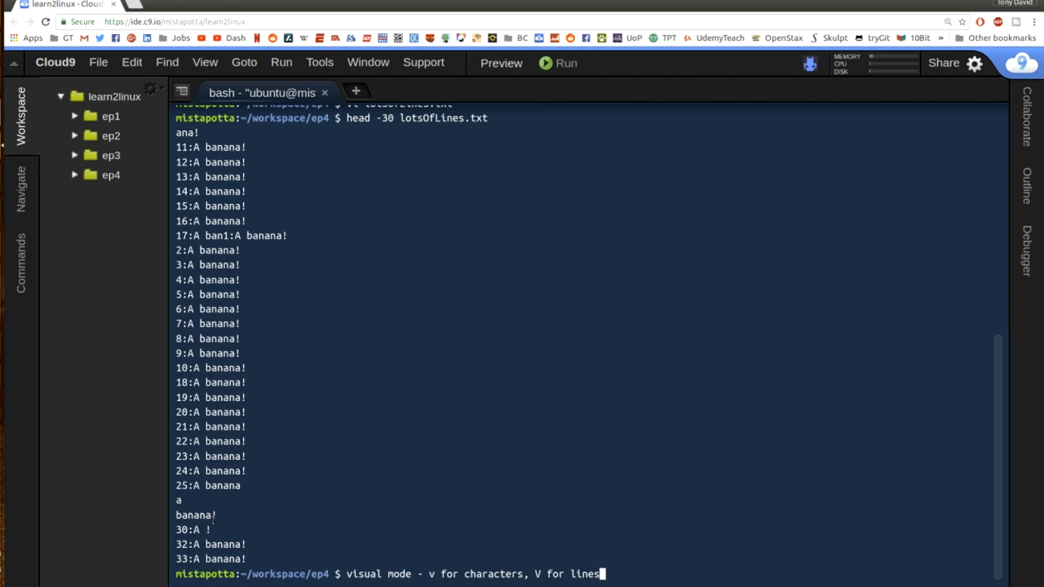
key("Backspace")
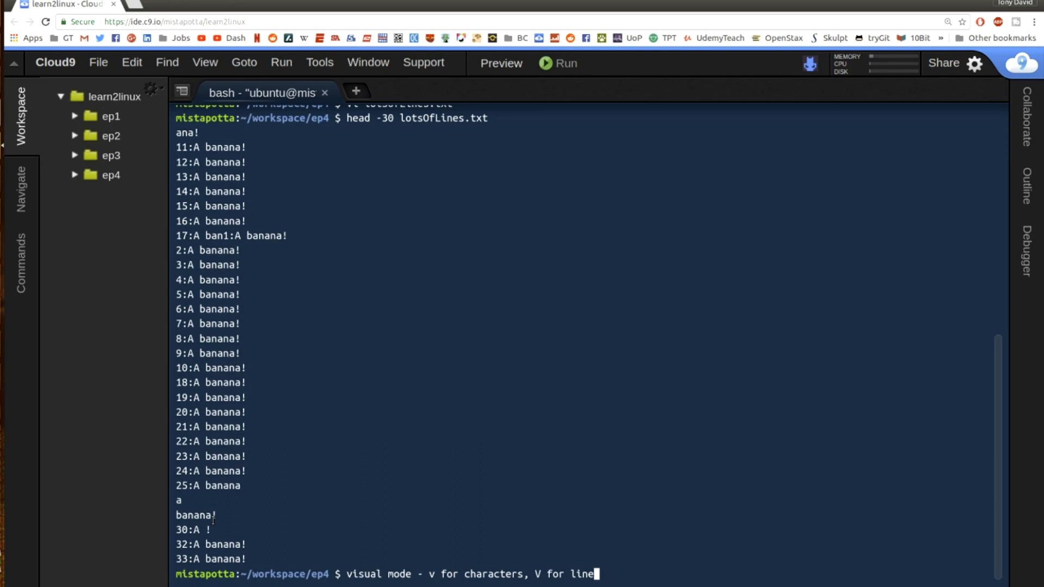
key("Return")
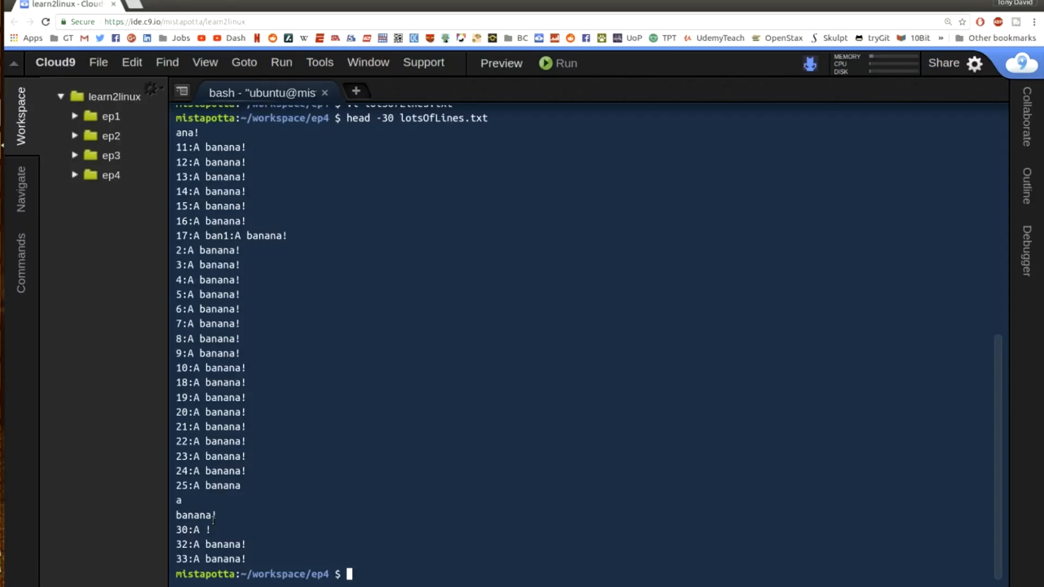
Leave the note 'gg - top of document / G - bottom of document' typed at the prompt, unsent.
type("gg -")
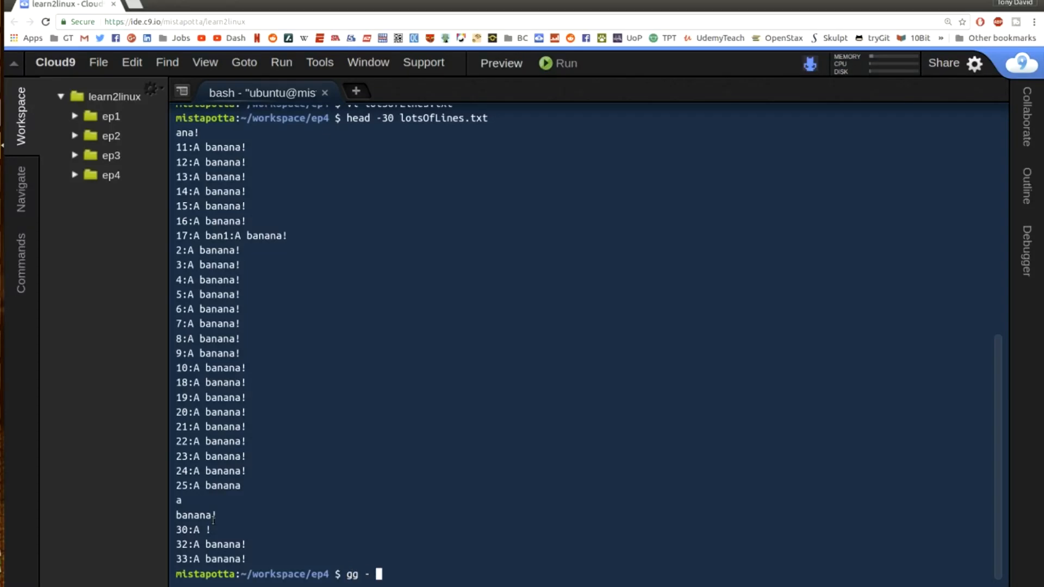
type("top od")
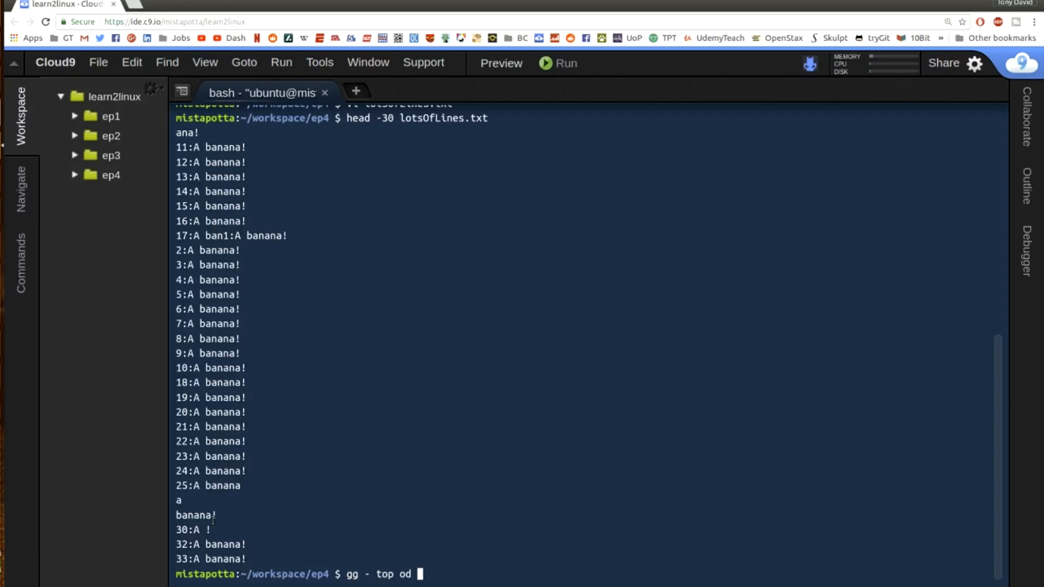
type("f document")
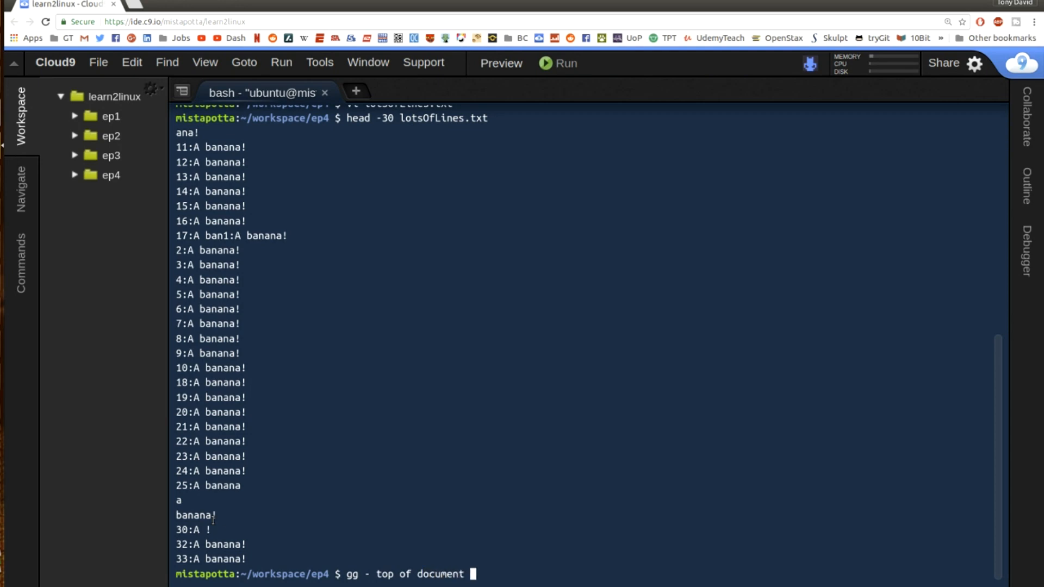
type("/ G")
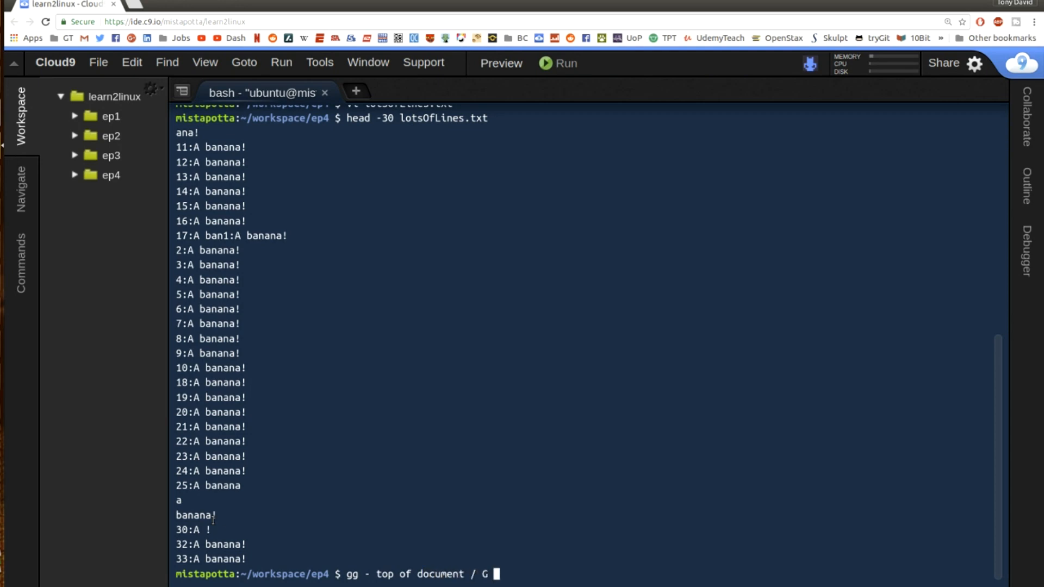
type("-")
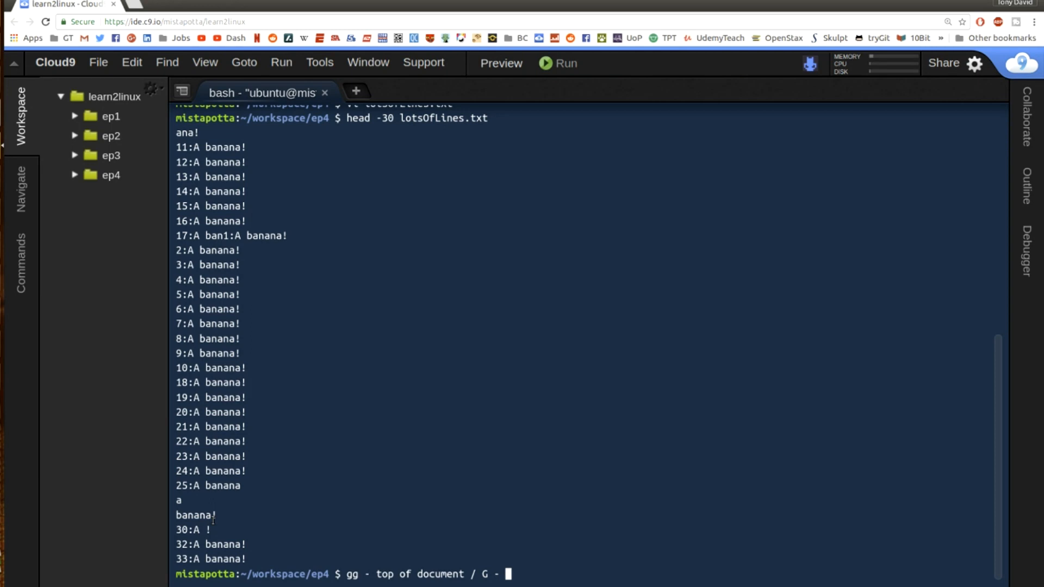
type("bottom")
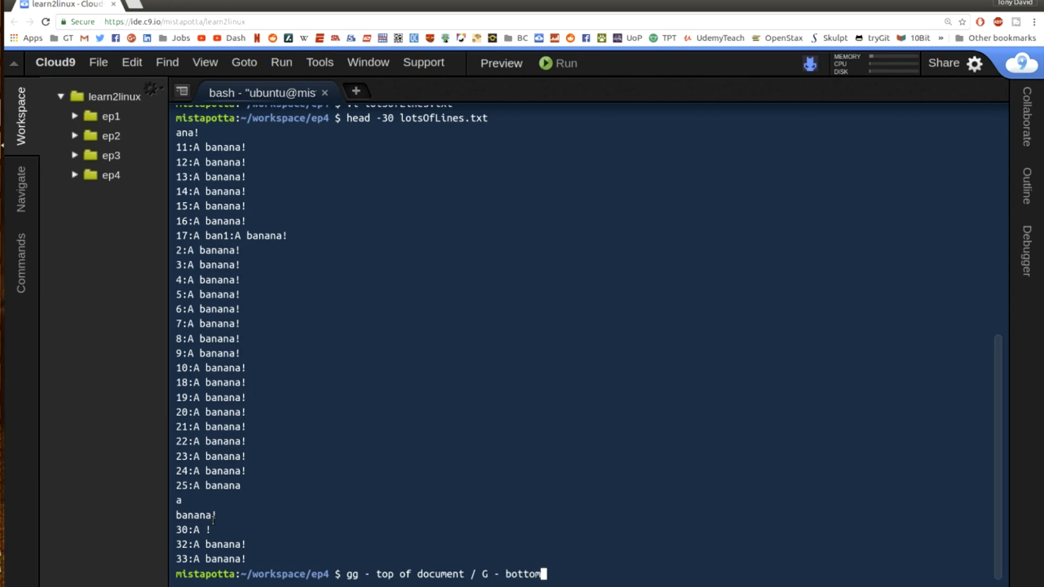
type("of document")
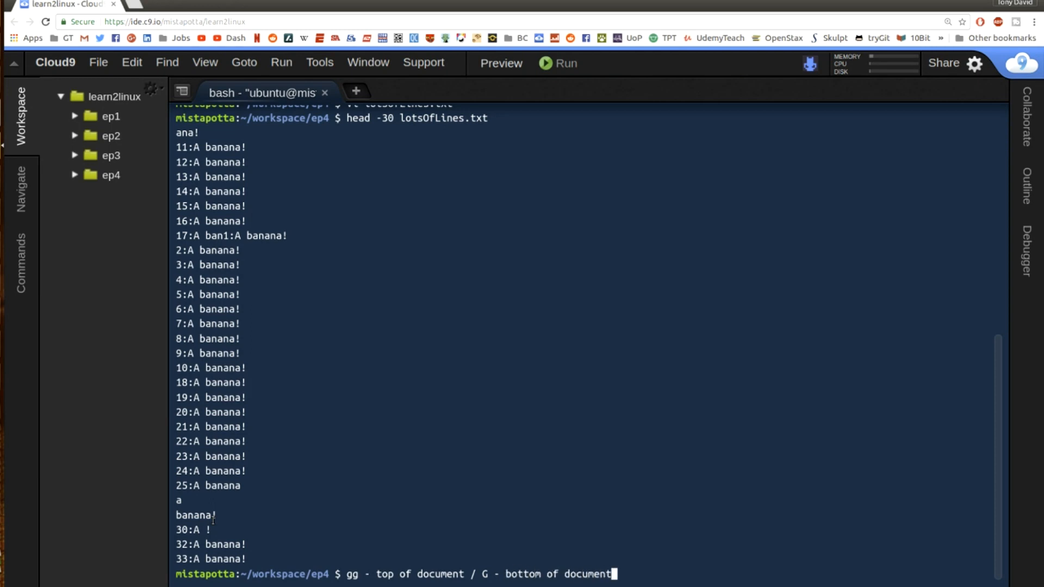